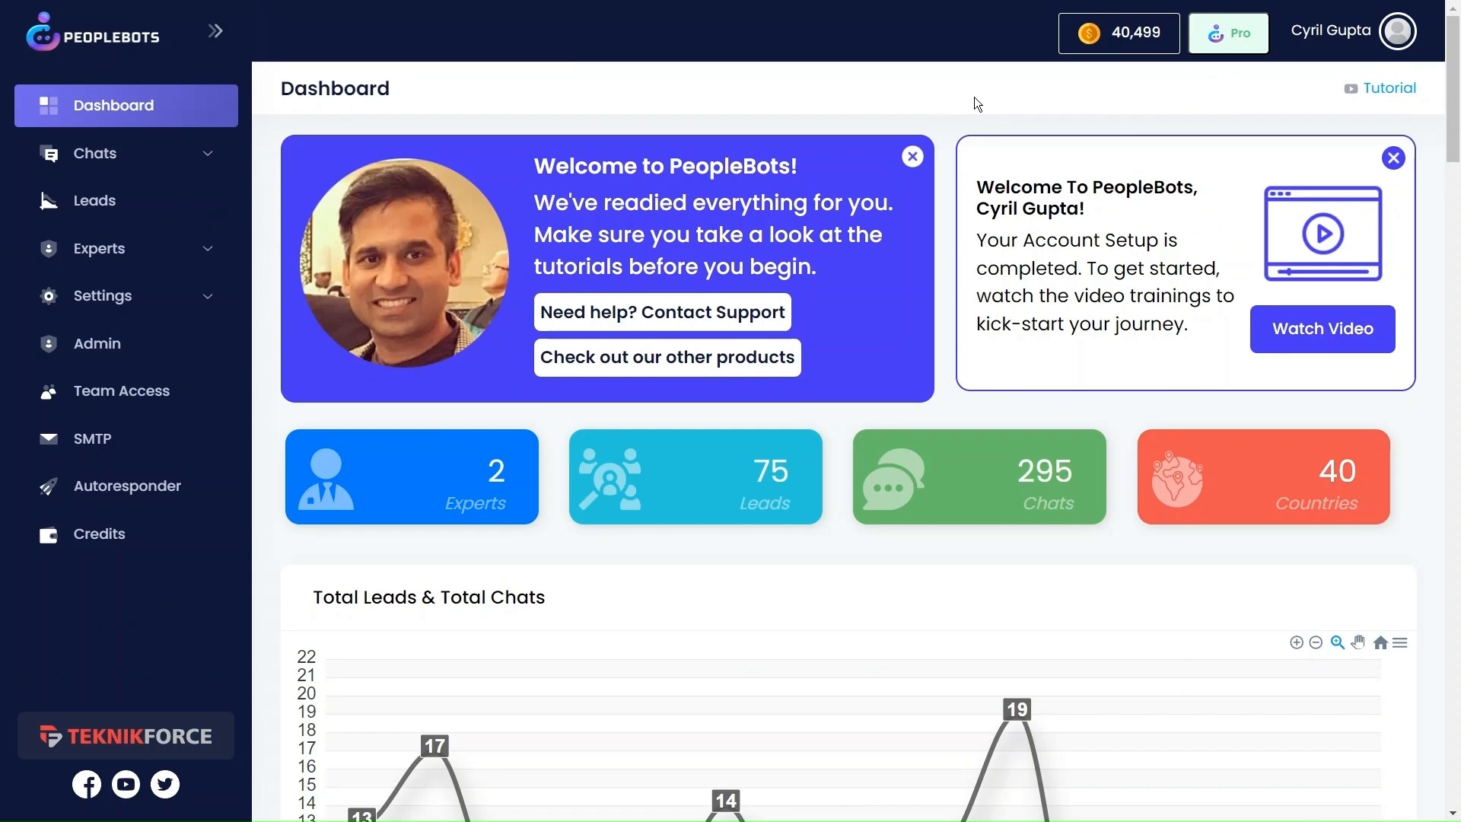
Expand the Experts section in the left sidebar of the dashboard.
{"action": "left_click", "coordinate": [99, 248]}
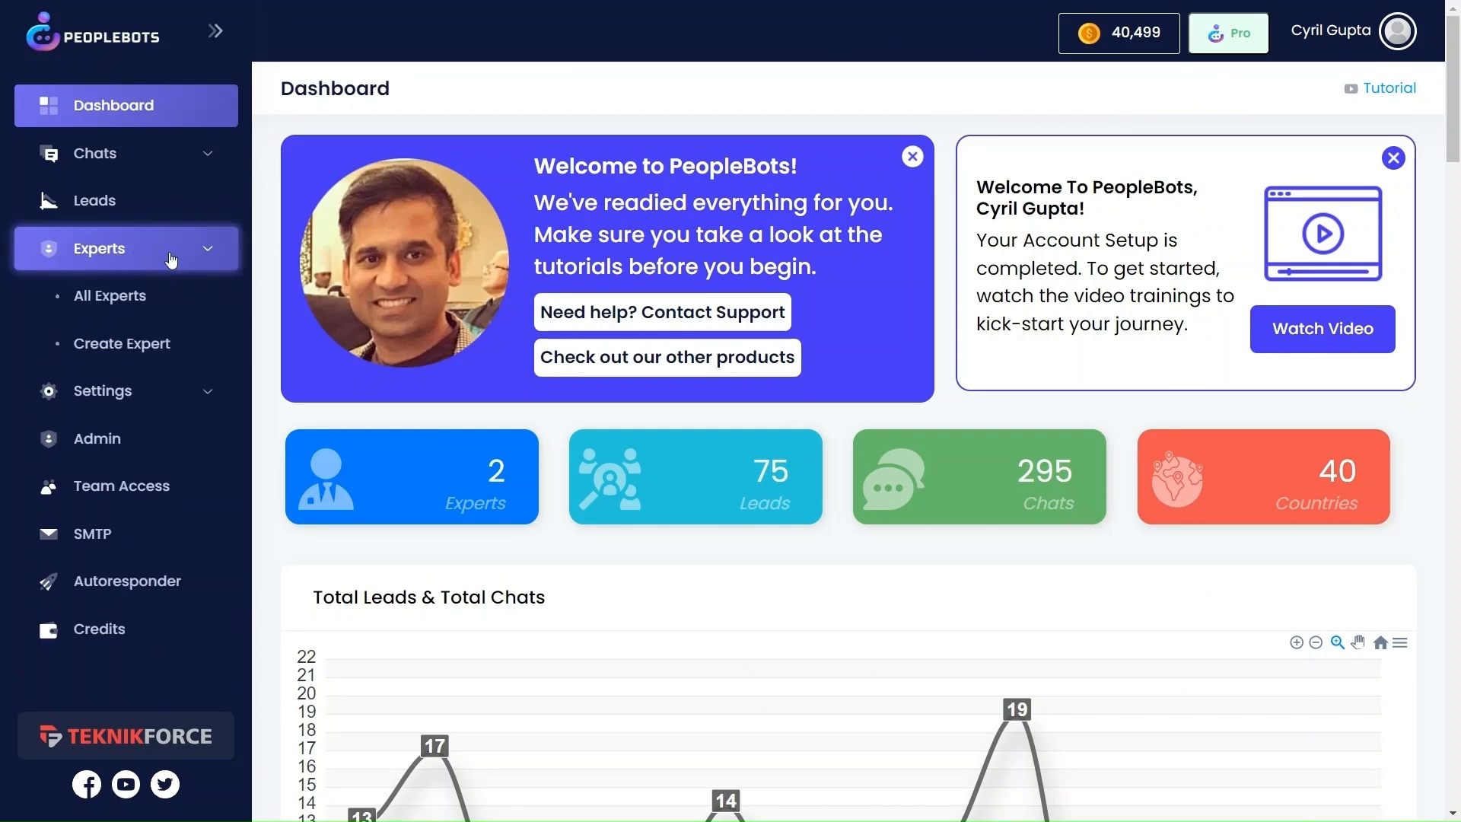
{"action": "mouse_move", "coordinate": [156, 347]}
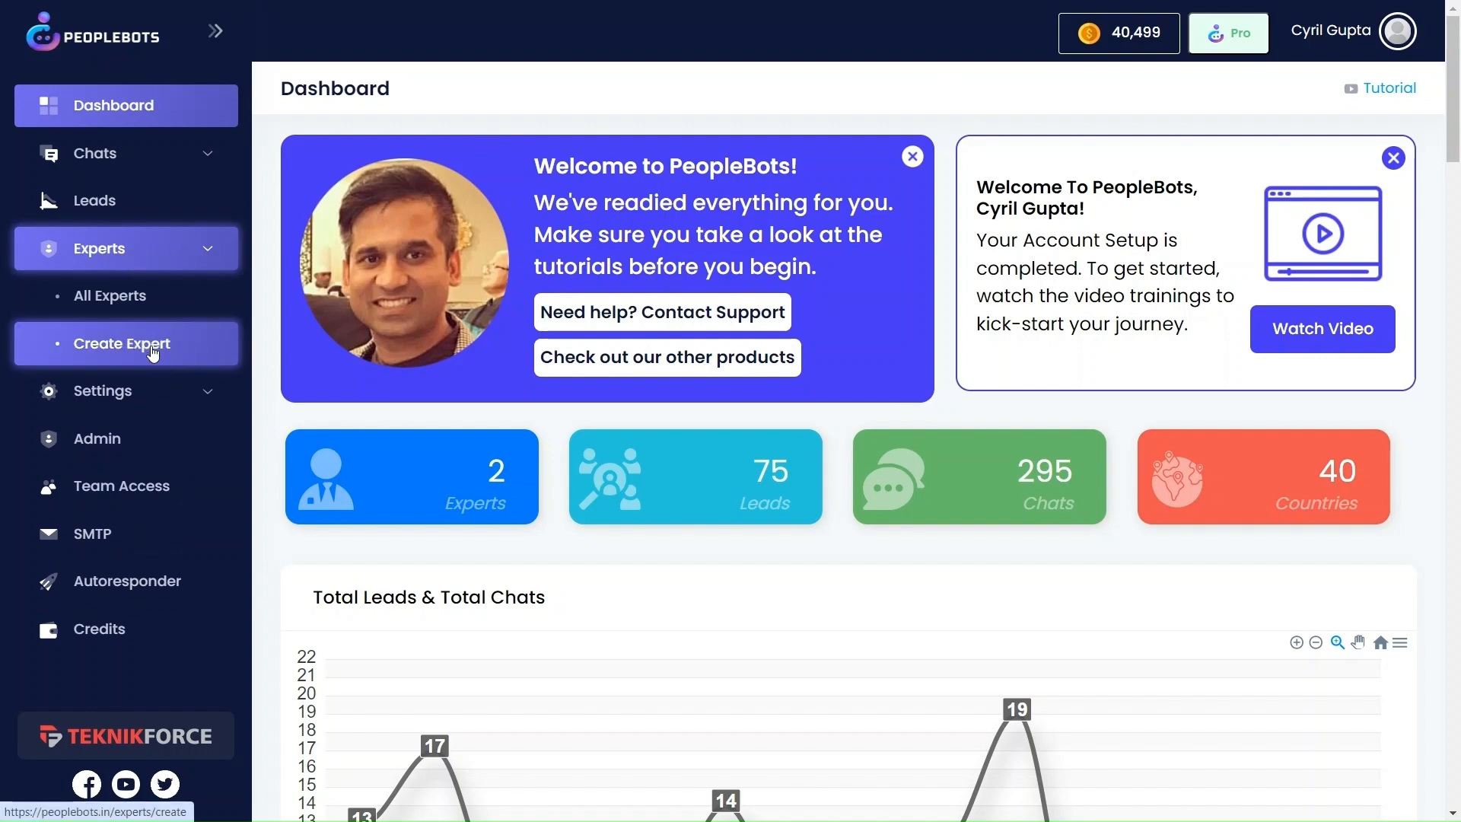
Go to Create Expert to see the Sales, Support and Training expert types.
{"action": "left_click", "coordinate": [122, 344]}
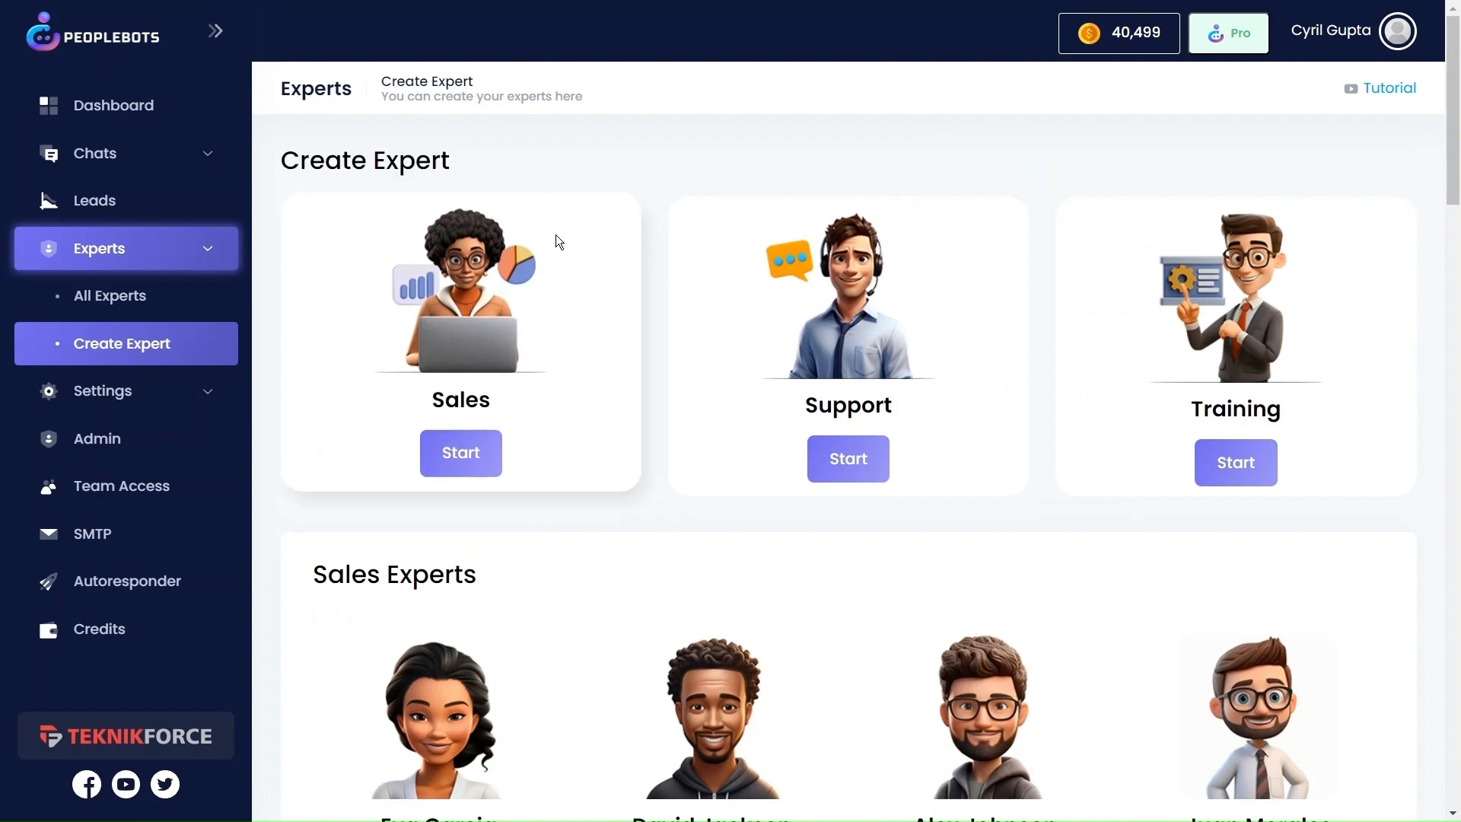
{"action": "scroll", "scroll_direction": "down", "scroll_amount": 3}
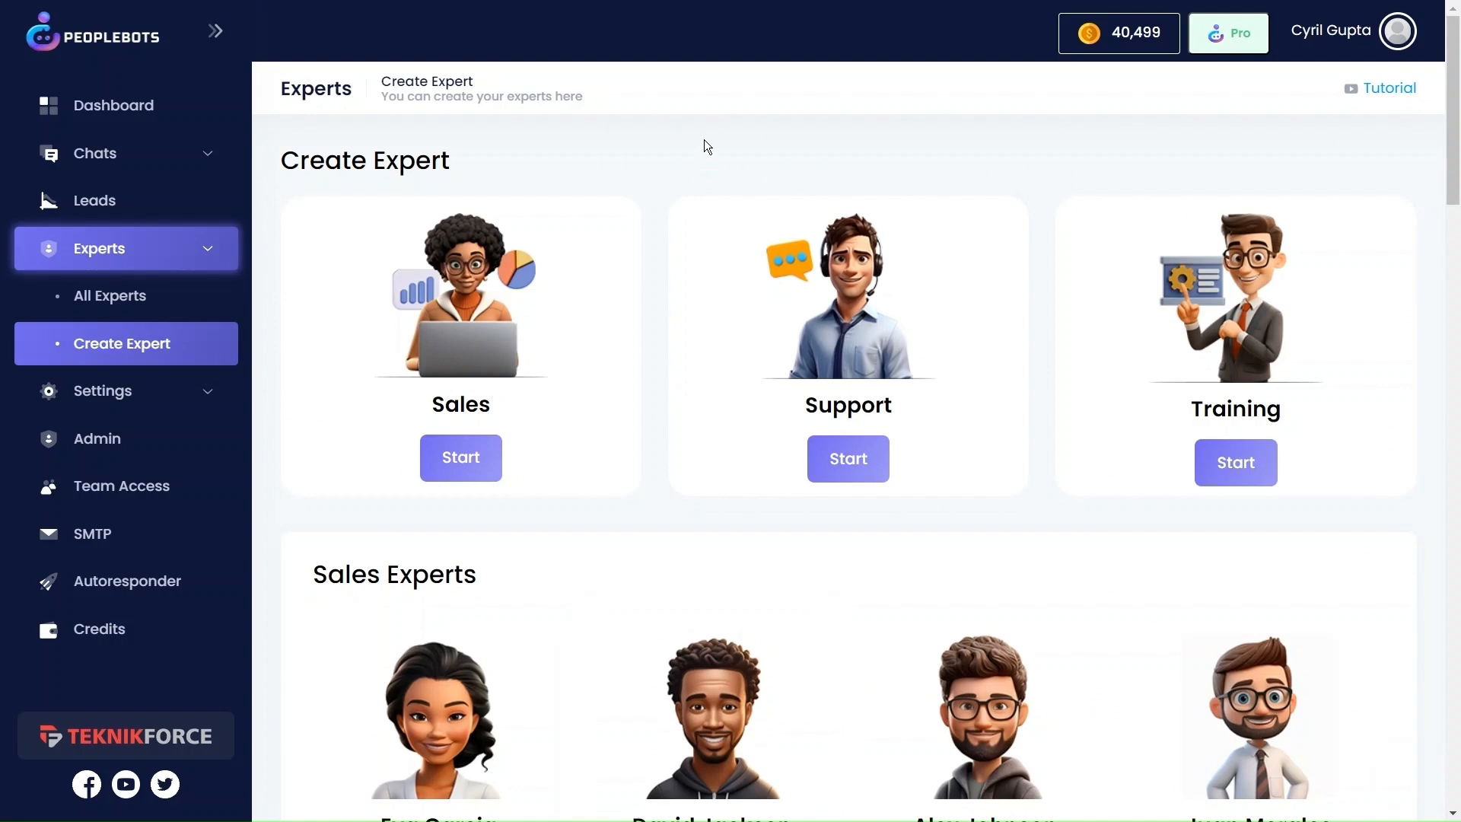
{"action": "mouse_move", "coordinate": [714, 176]}
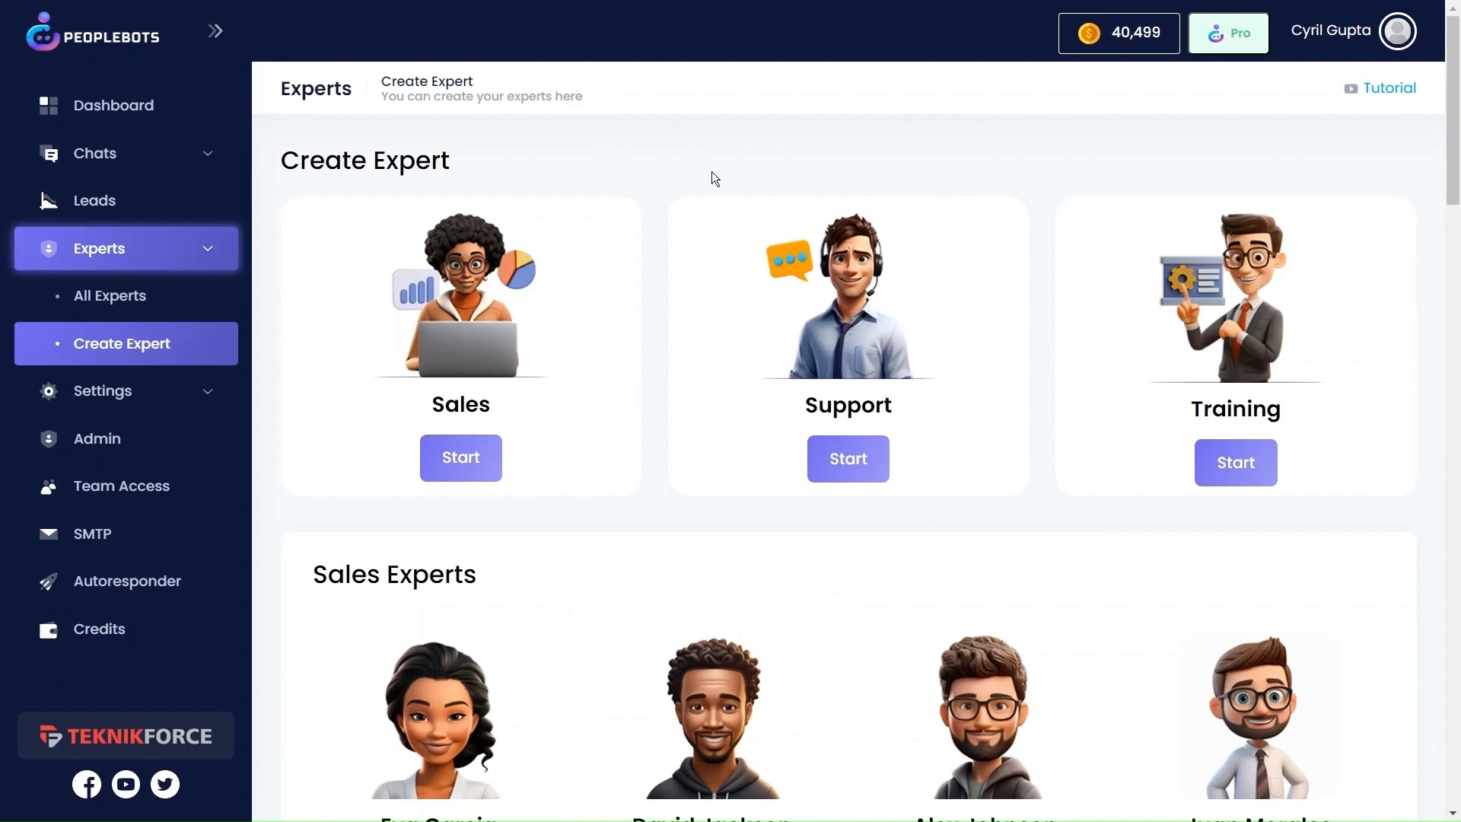
Start a Sales expert named John Doe with a Sales profile and detailed description.
{"action": "left_click", "coordinate": [460, 457]}
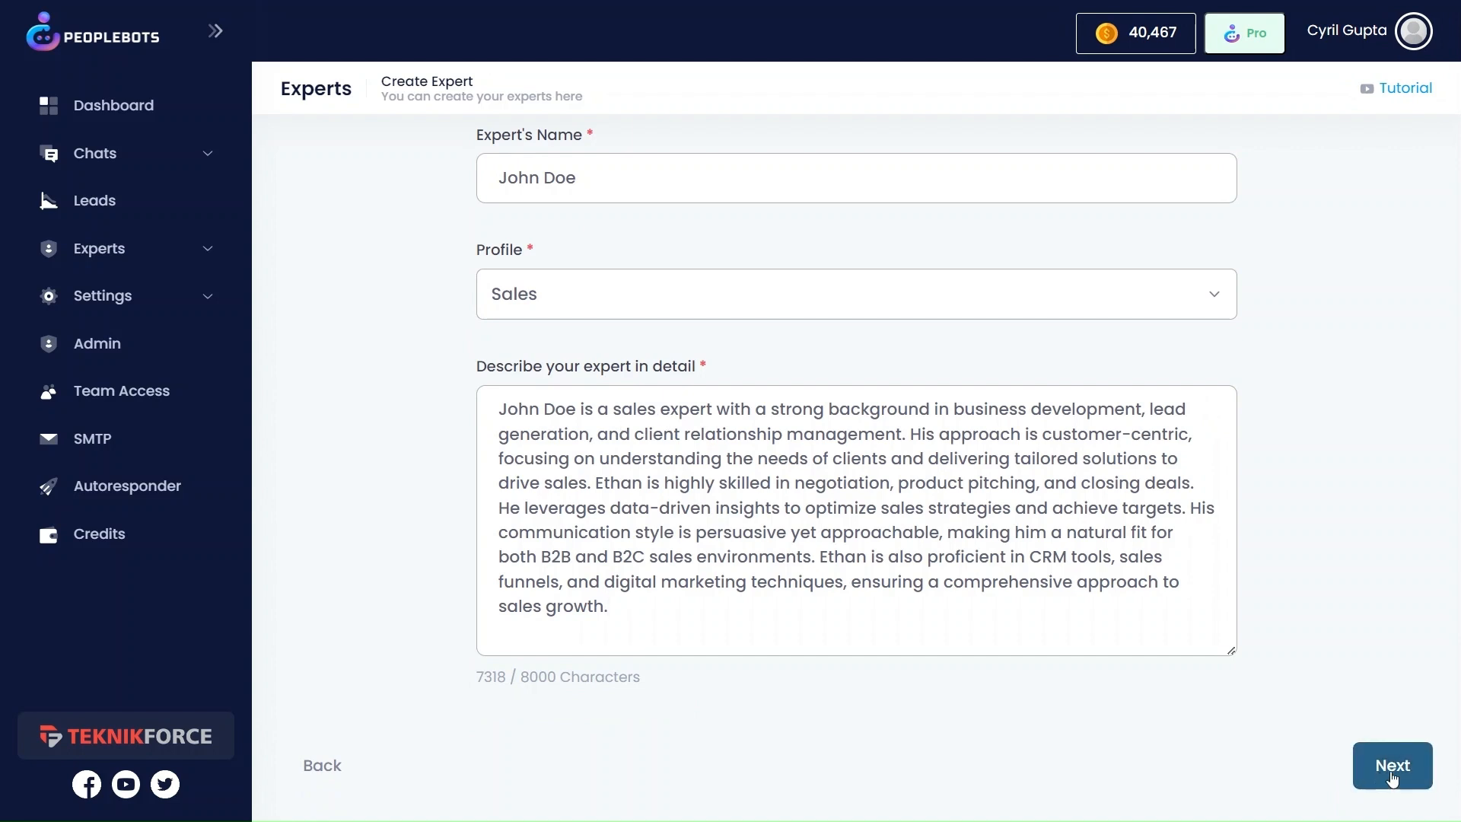
Continue past the details step to the chat theme gallery previewing John Doe.
{"action": "left_click", "coordinate": [1393, 766]}
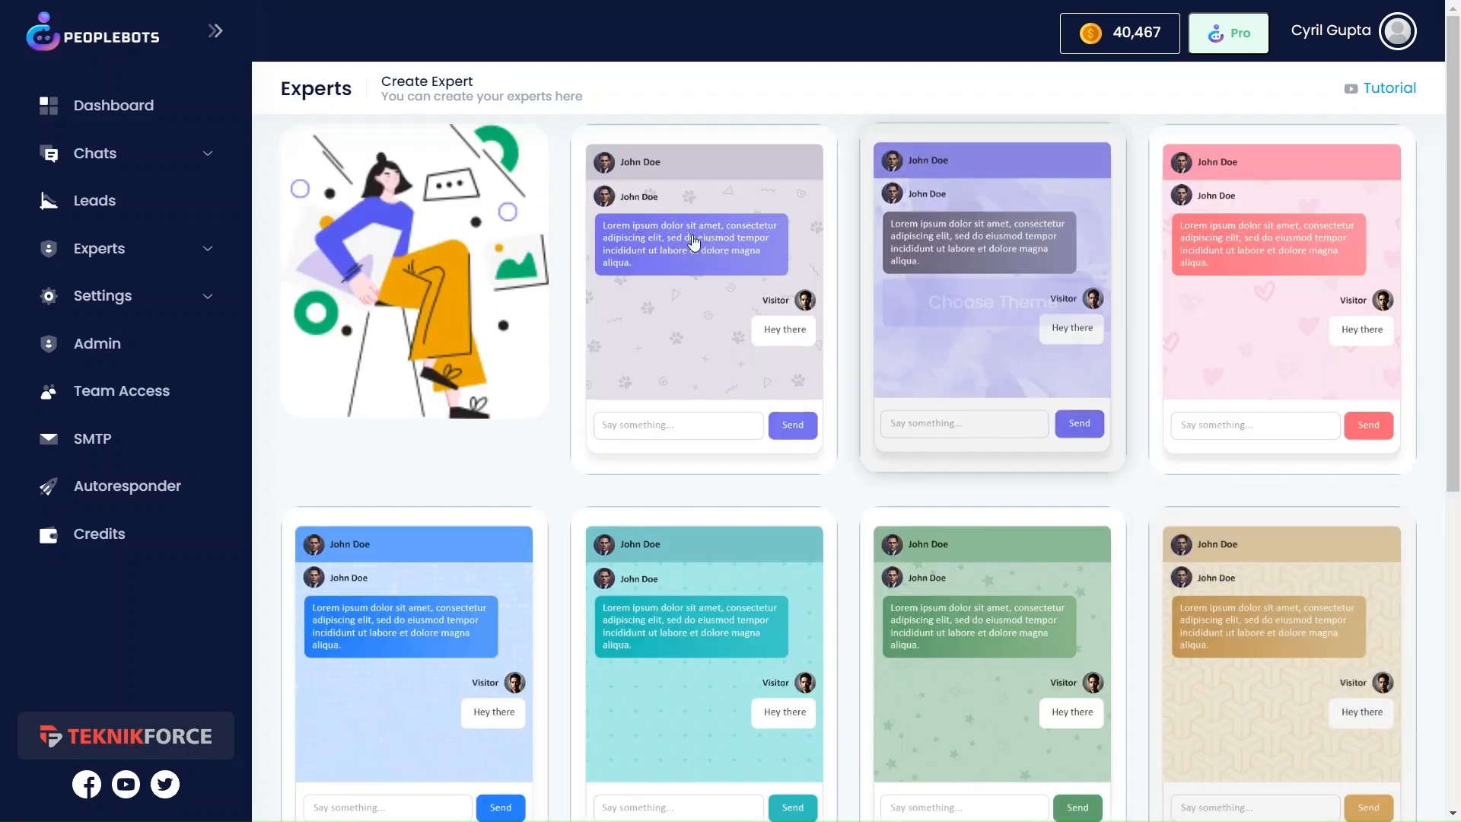
{"action": "scroll", "scroll_direction": "down", "scroll_amount": 3}
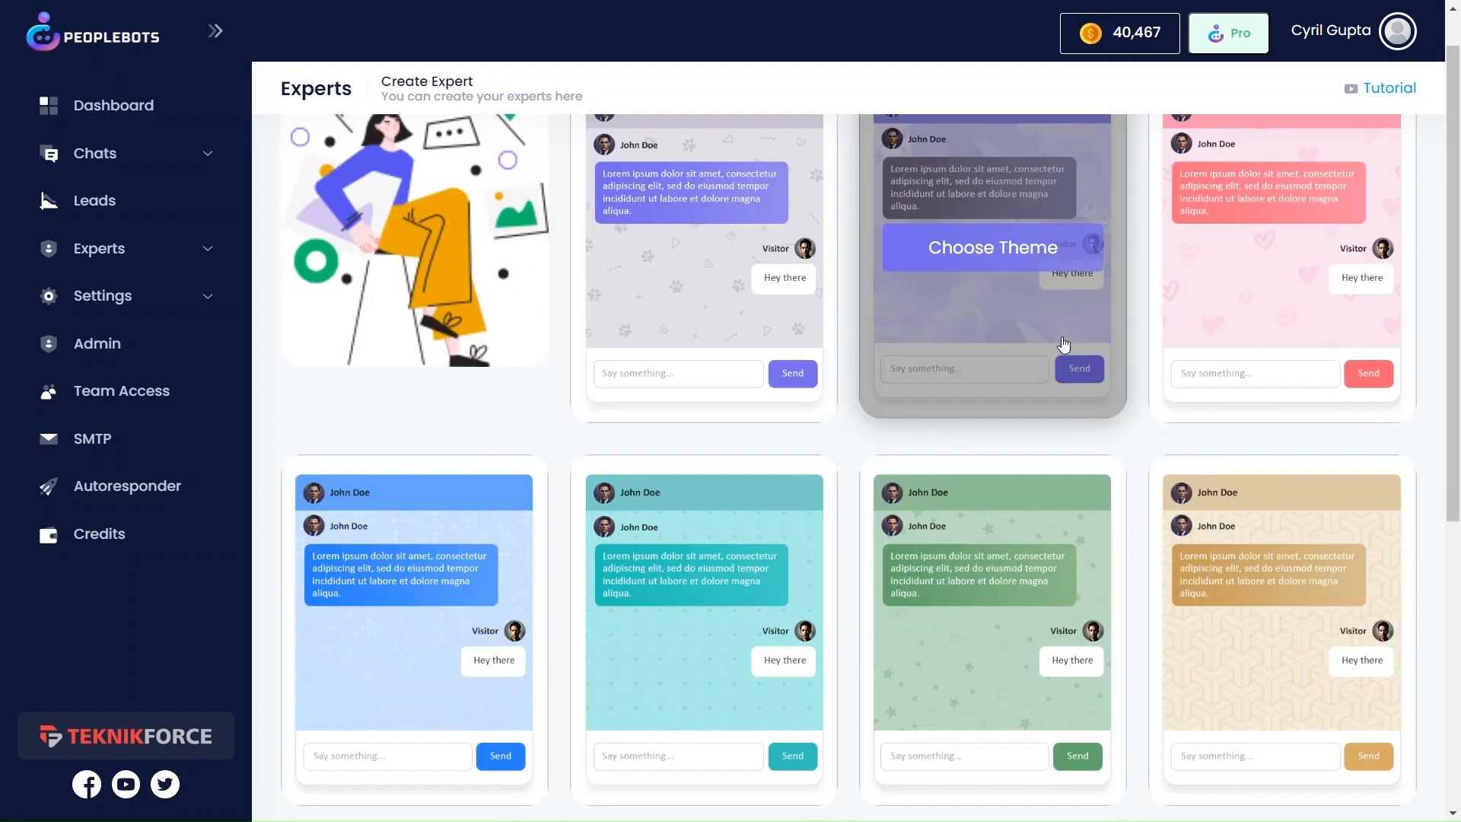
{"action": "scroll", "scroll_direction": "down", "scroll_amount": 3}
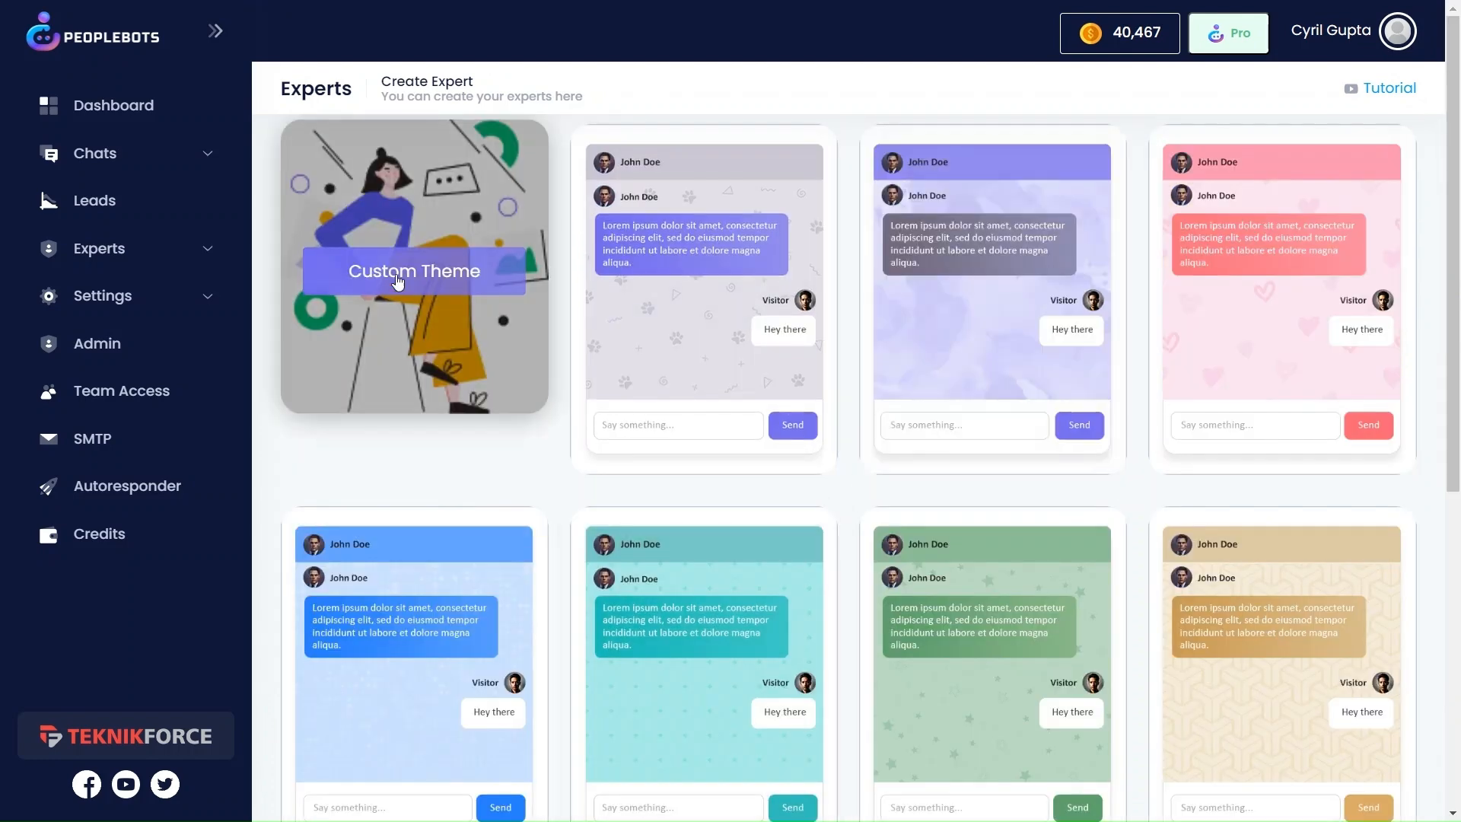
{"action": "mouse_move", "coordinate": [420, 286]}
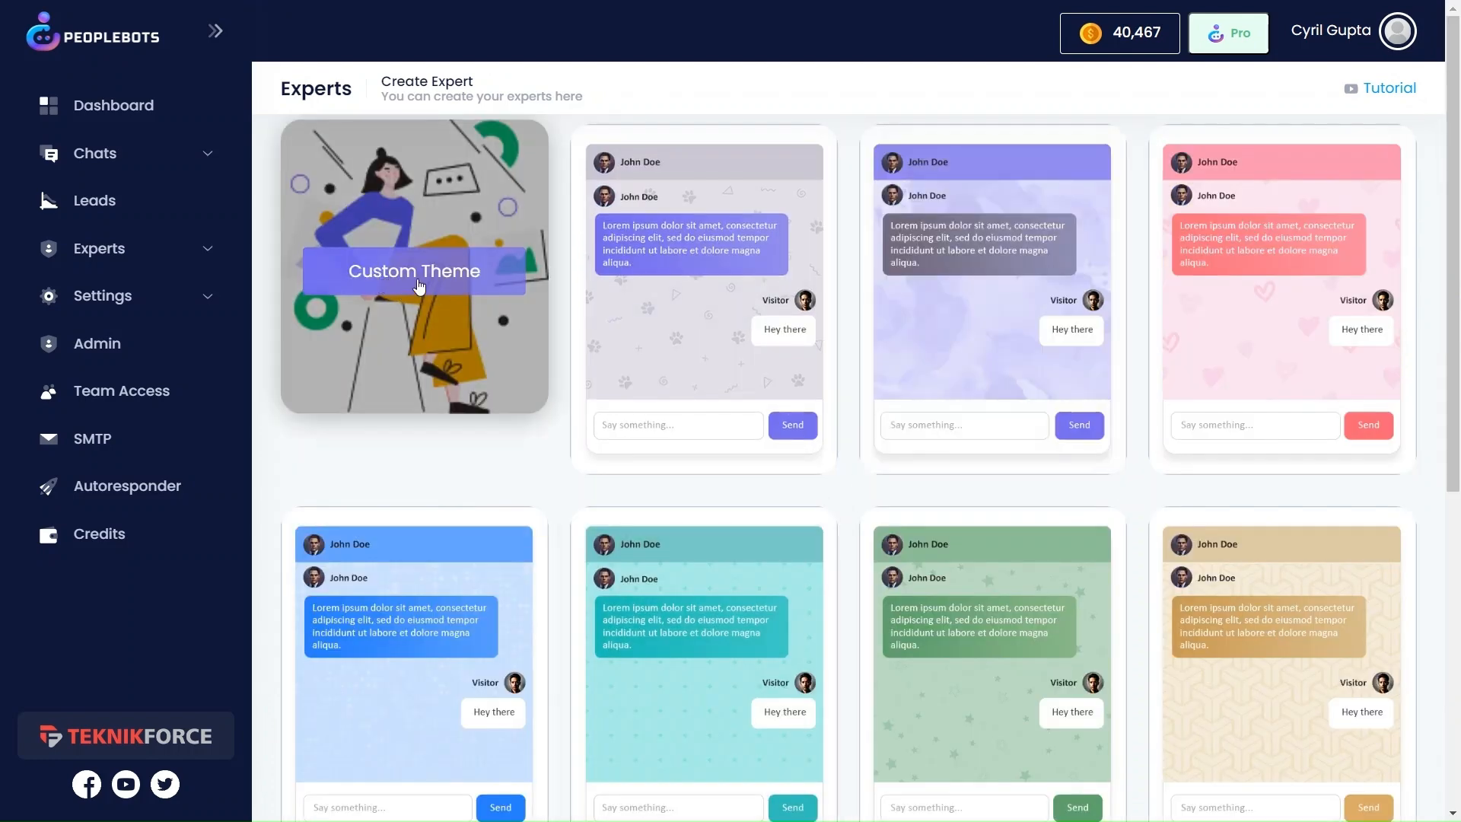
Begin a Custom Theme and set the header logo to the cartoon businessman avatar.
{"action": "left_click", "coordinate": [413, 271]}
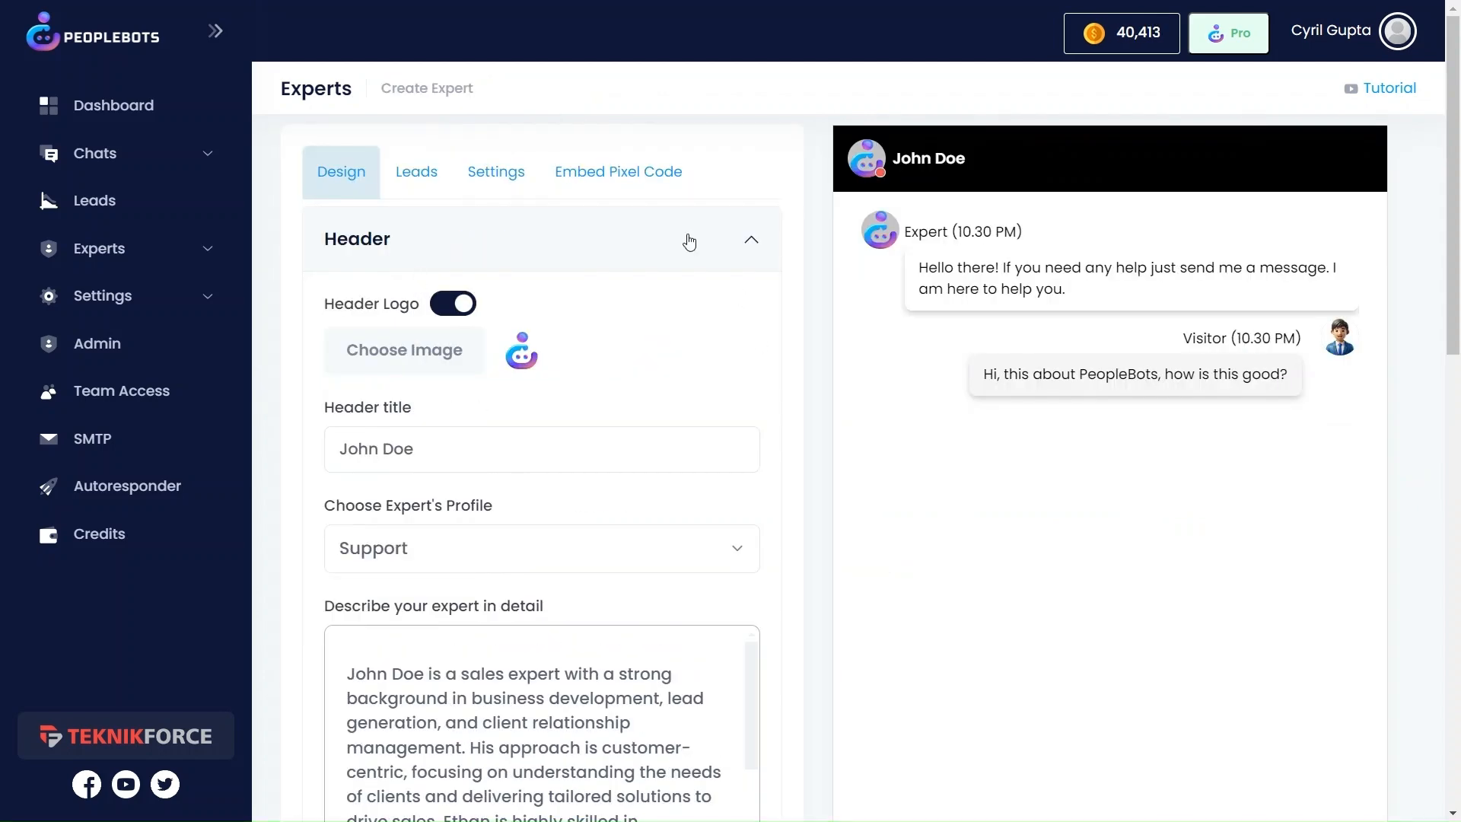
{"action": "mouse_move", "coordinate": [856, 186]}
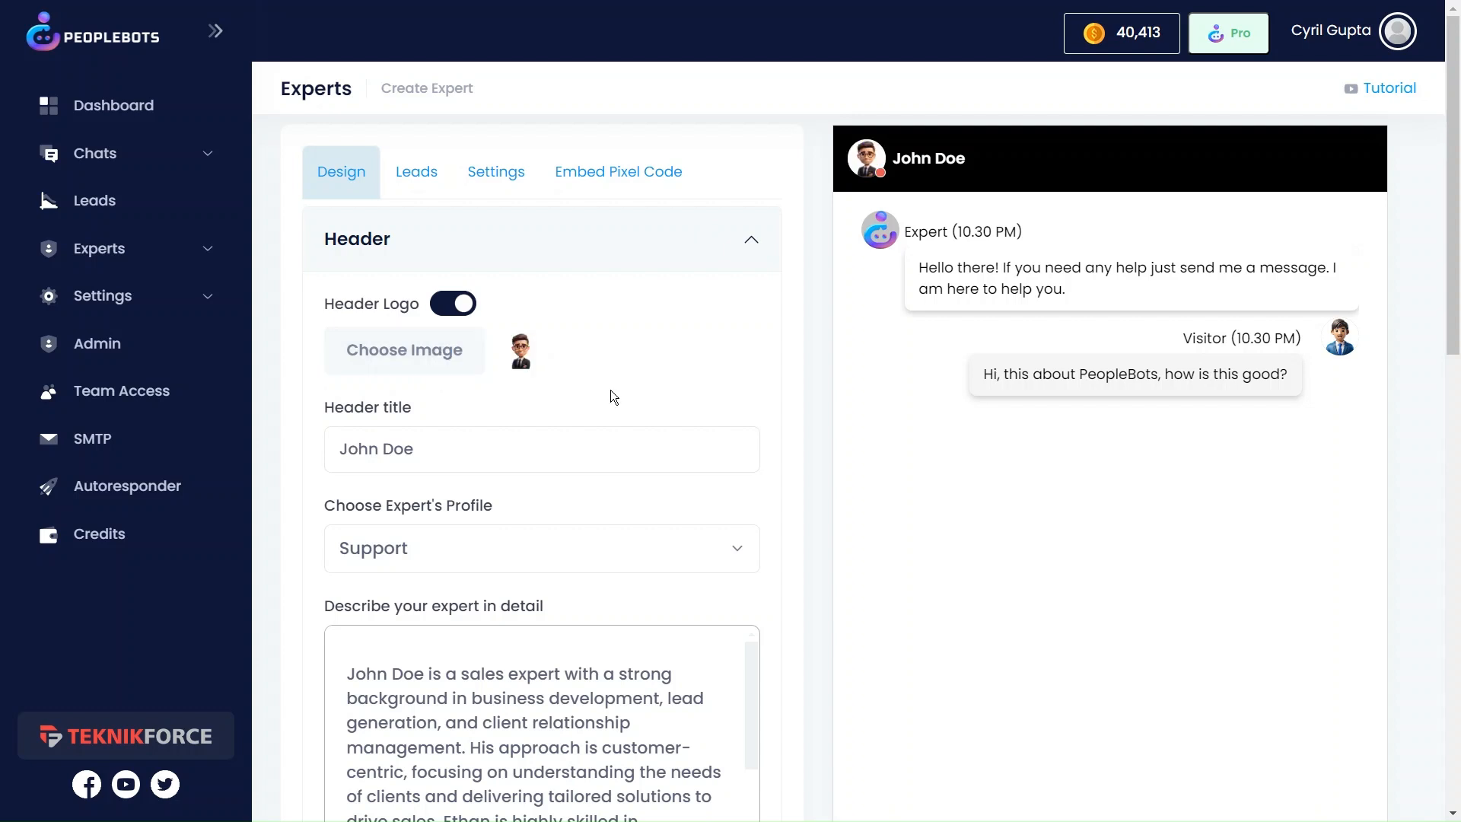
{"action": "left_click", "coordinate": [441, 449]}
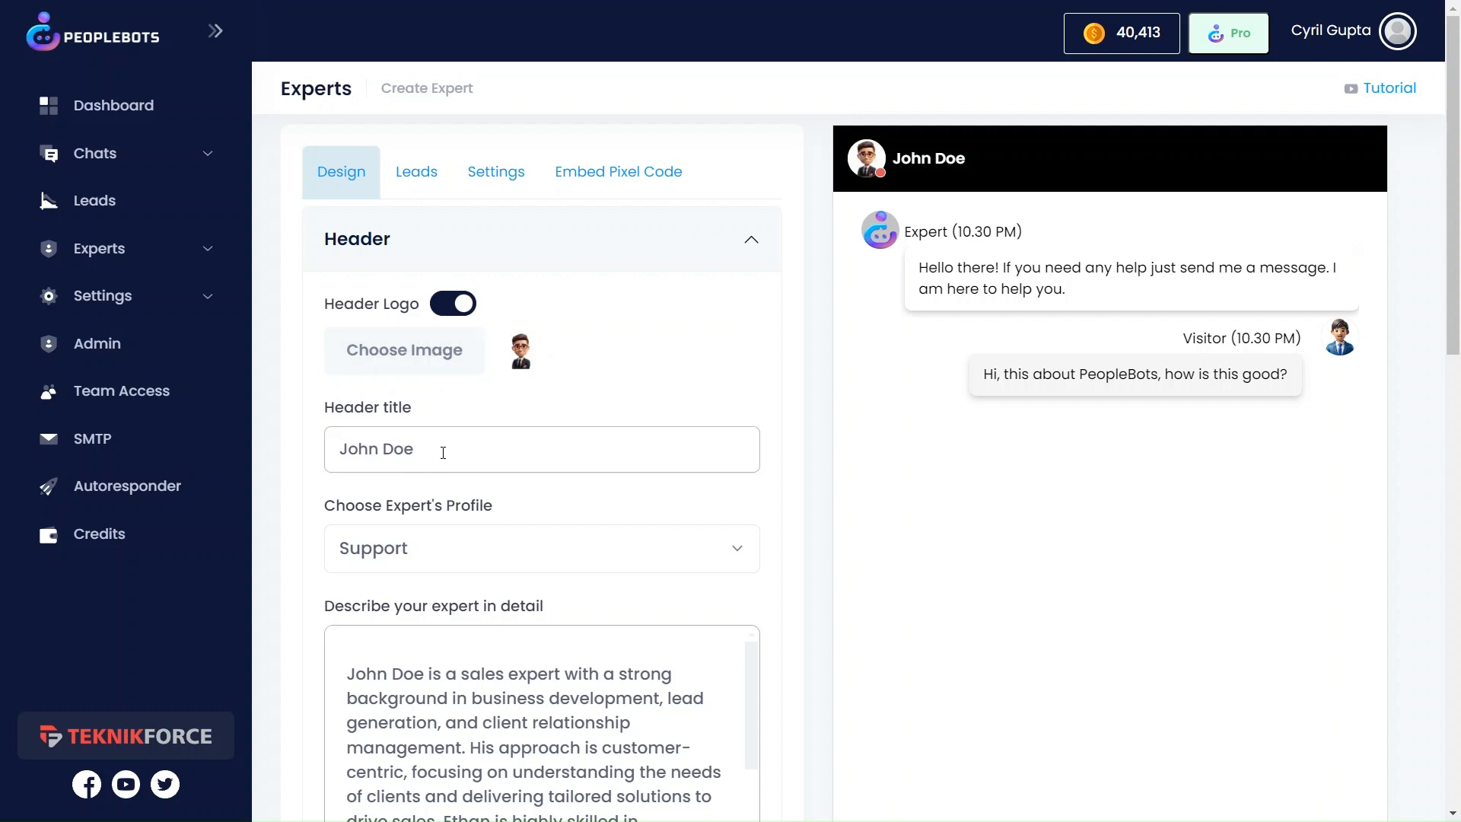
{"action": "left_click", "coordinate": [542, 548]}
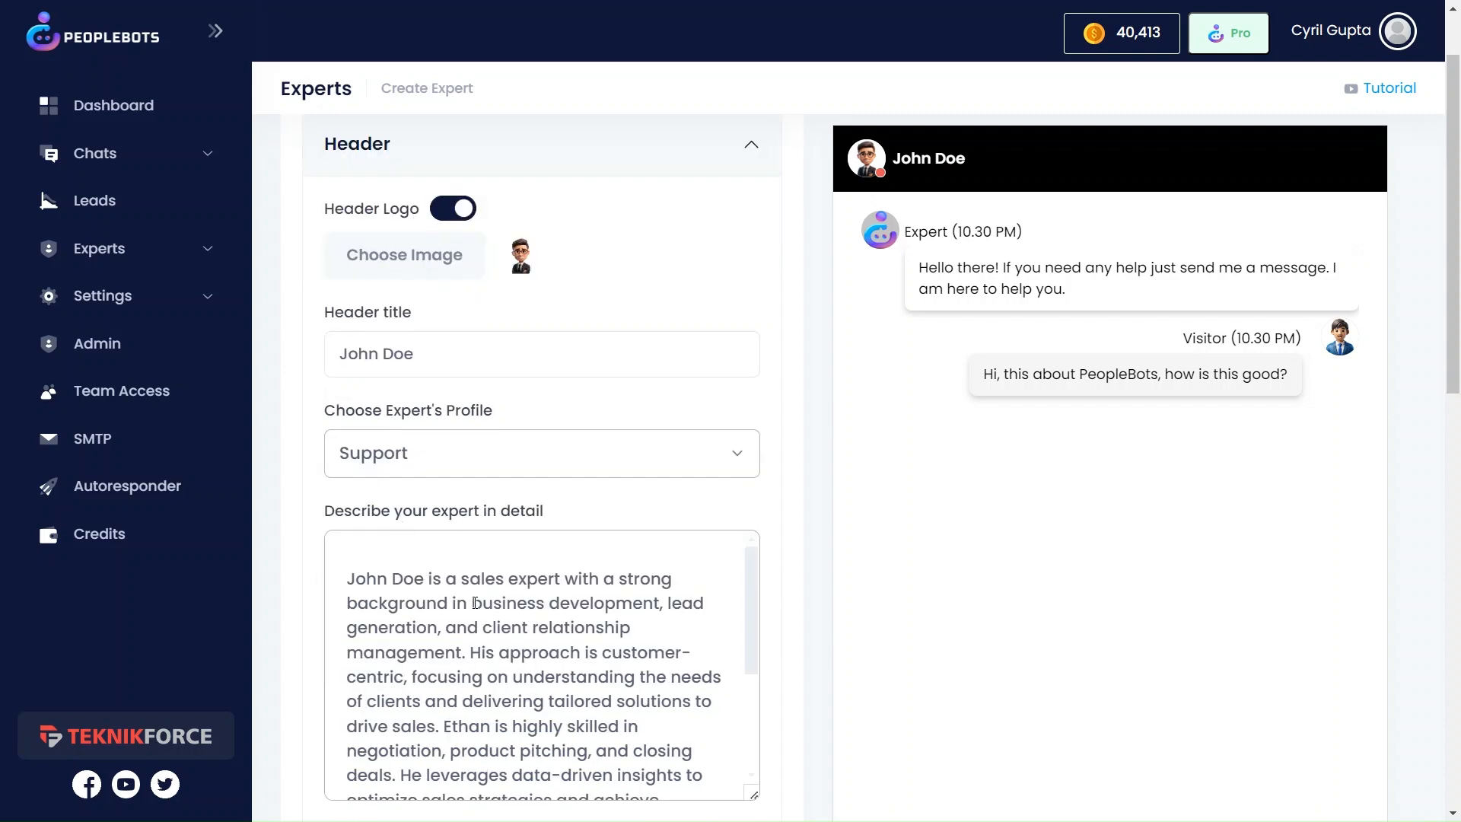
{"action": "scroll", "scroll_direction": "down", "scroll_amount": 3}
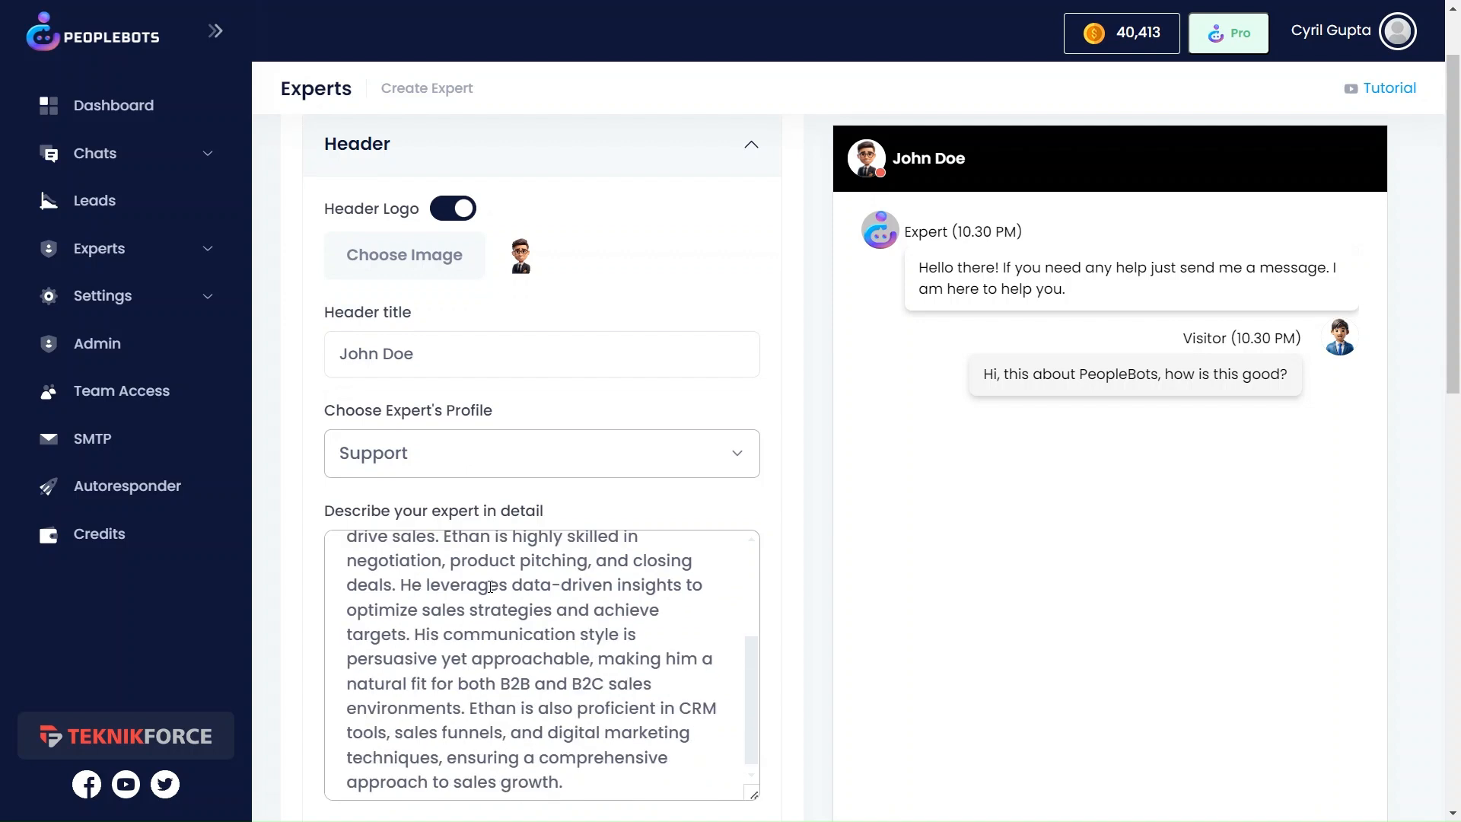
Give the chat header a solid light blue background colour.
{"action": "scroll", "scroll_direction": "down", "scroll_amount": 3}
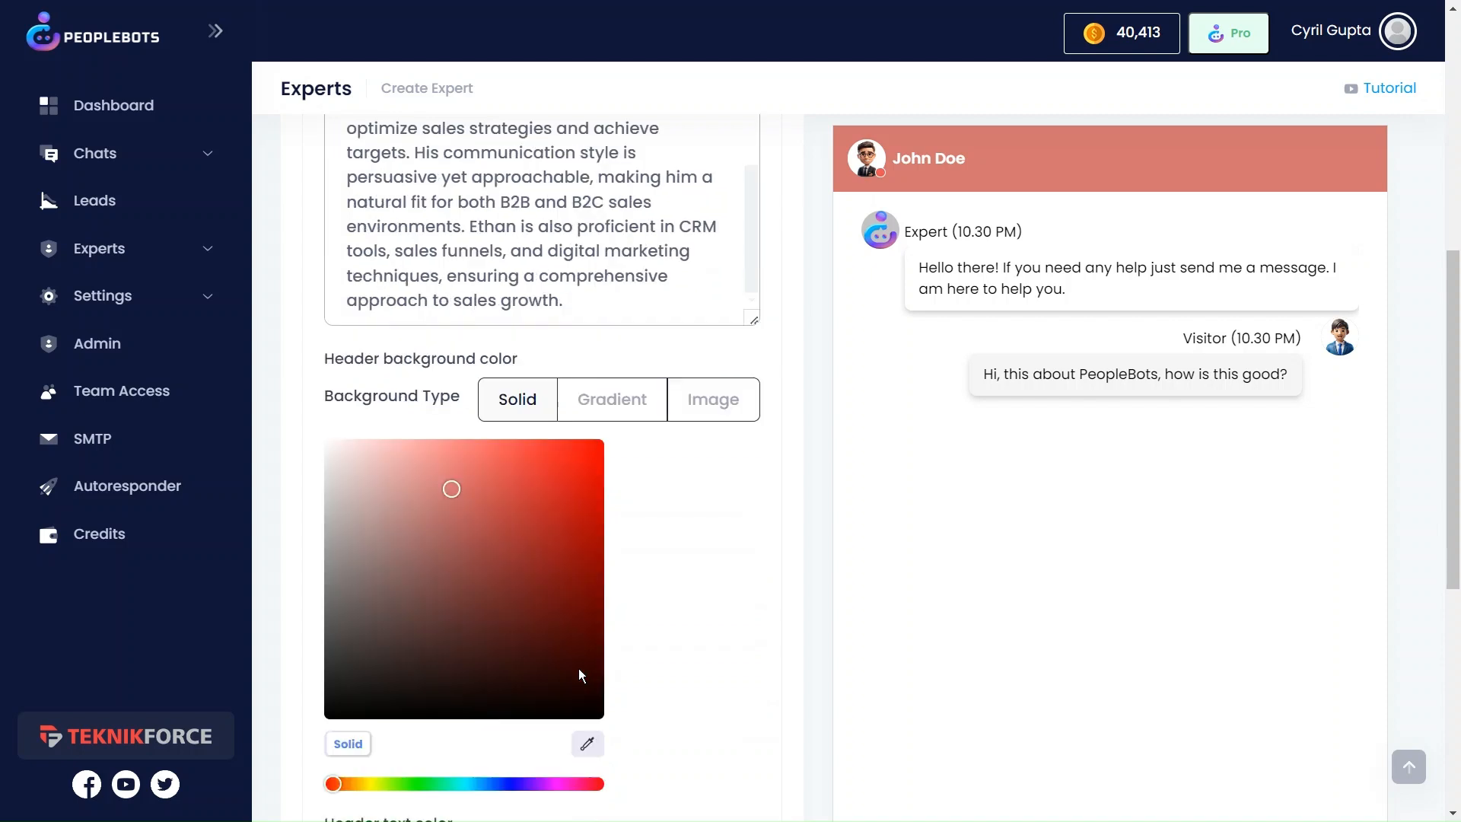
{"action": "left_click_drag", "start_coordinate": [333, 783], "coordinate": [488, 783]}
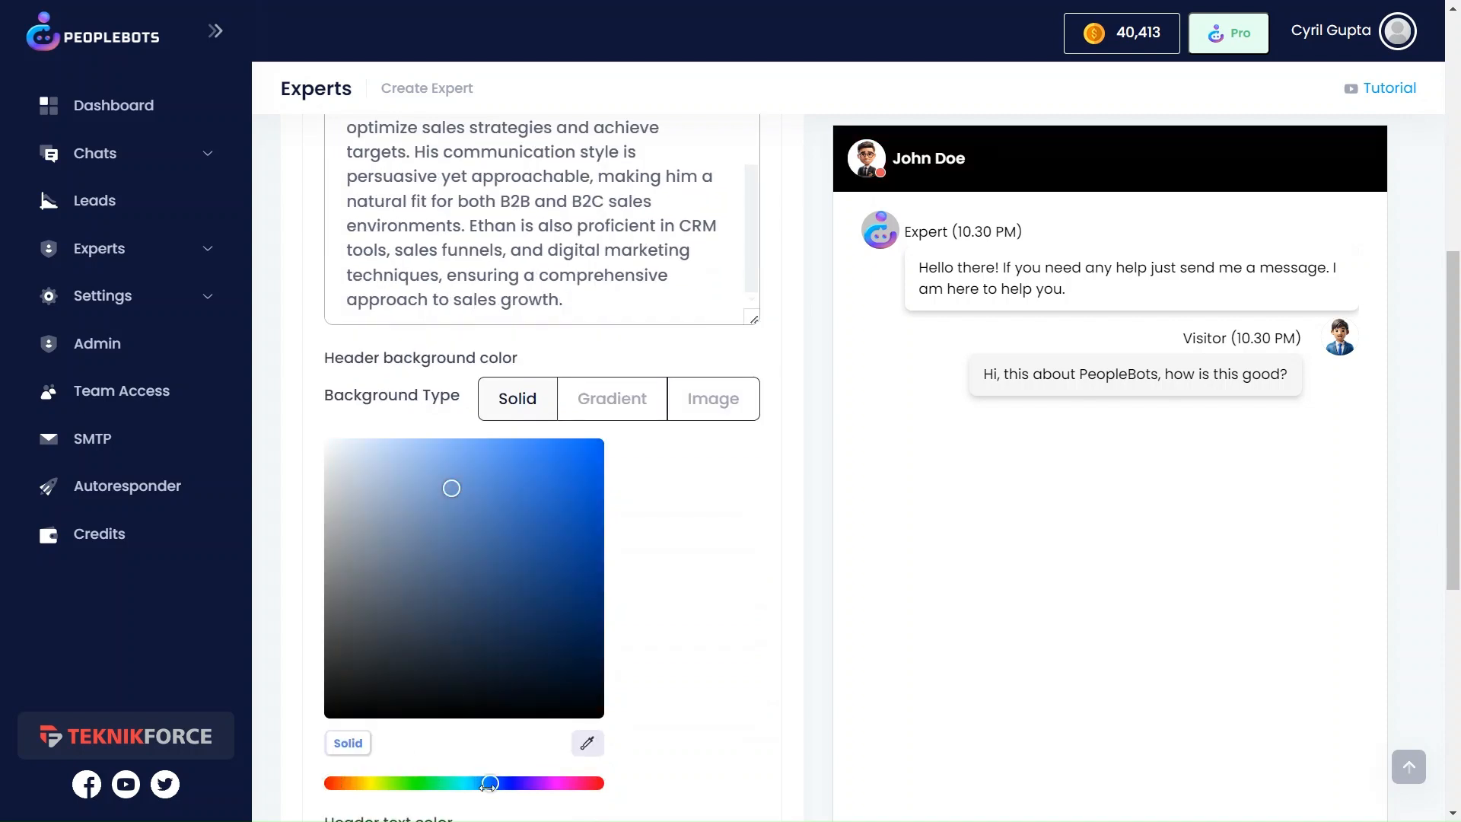
{"action": "left_click", "coordinate": [612, 399]}
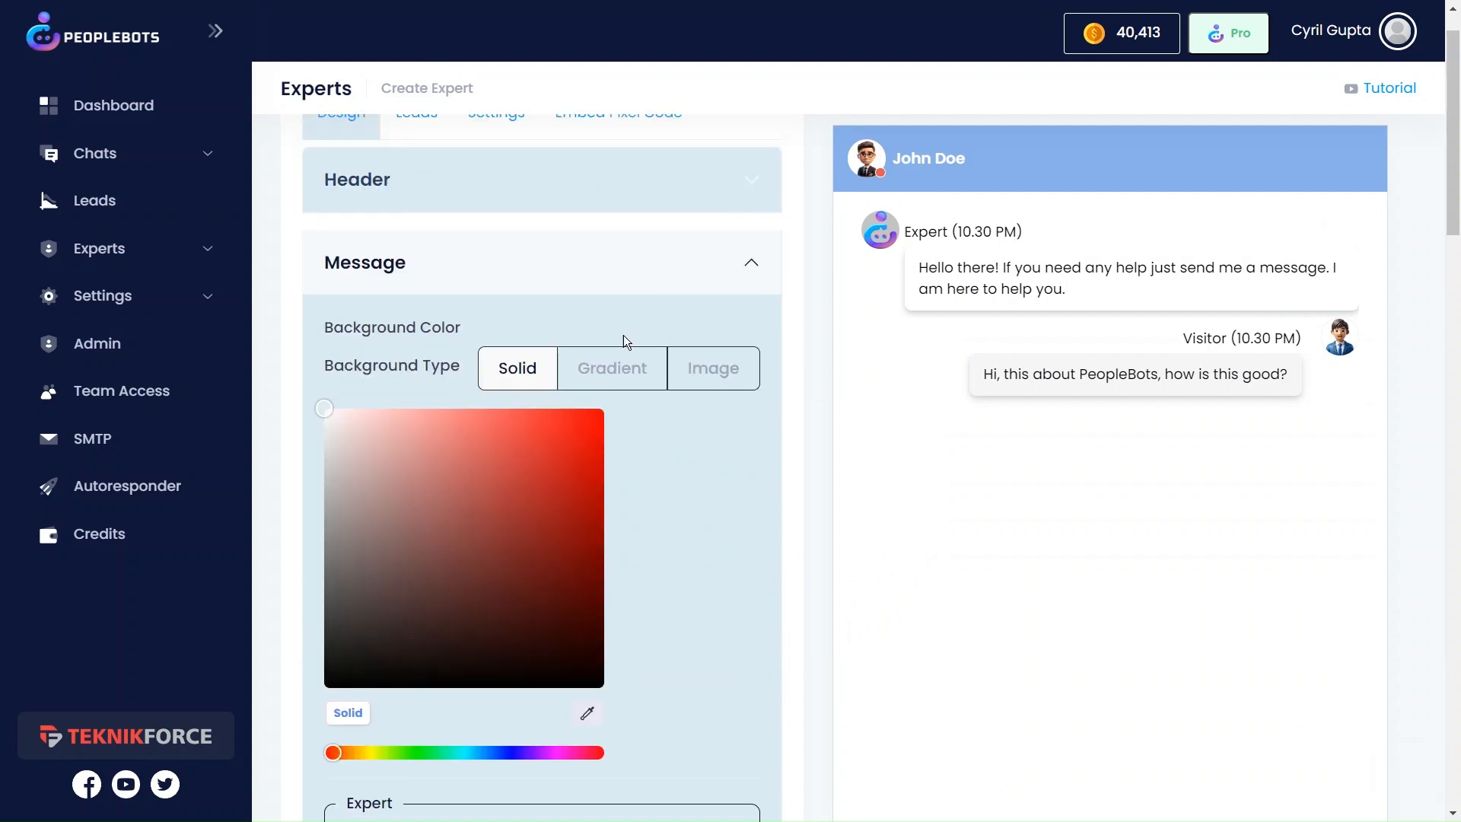
{"action": "mouse_move", "coordinate": [385, 353]}
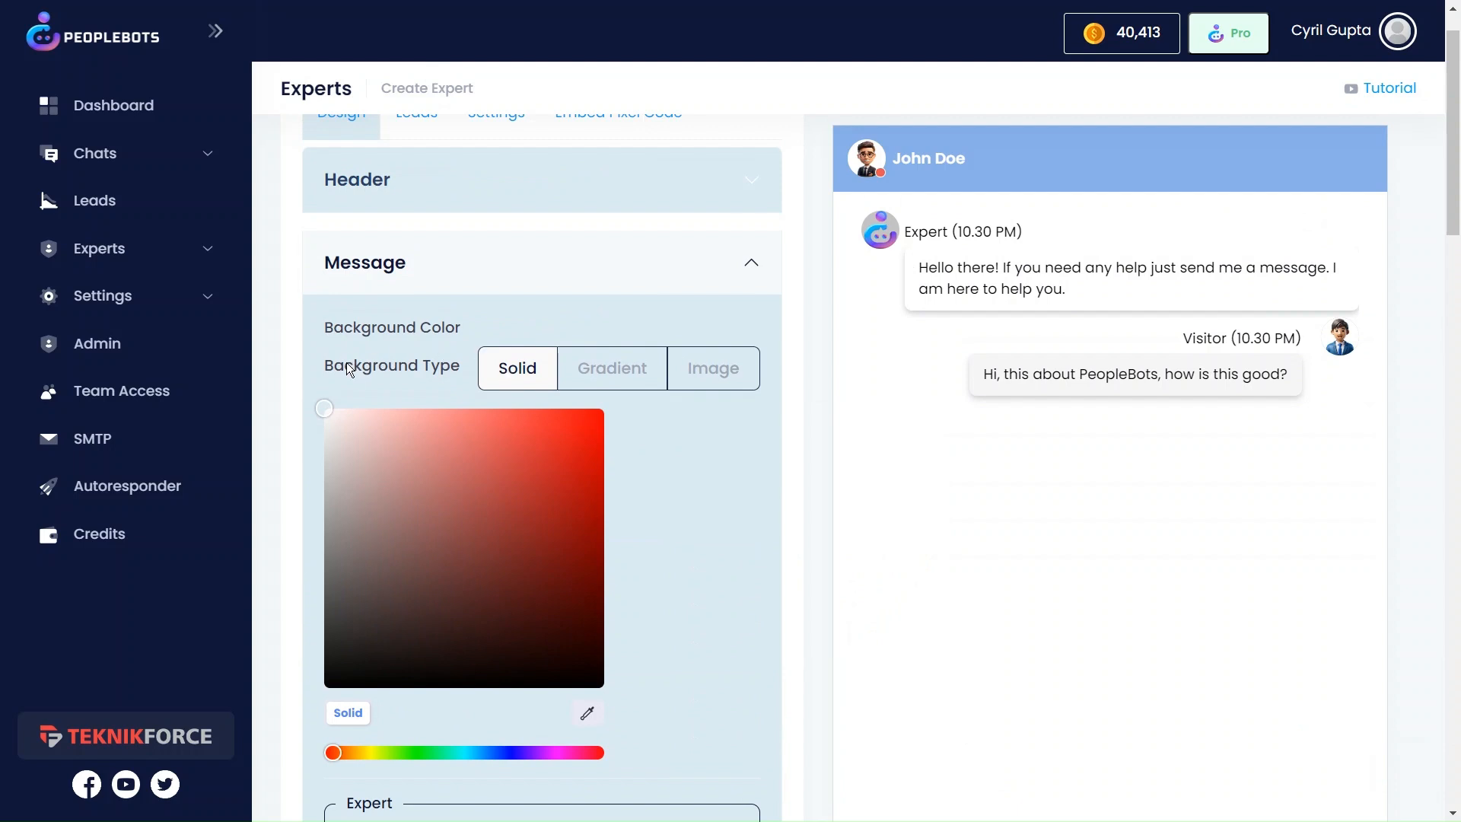
Collapse the Header panel and expand the Message panel's background colour options.
{"action": "double_click", "coordinate": [391, 327]}
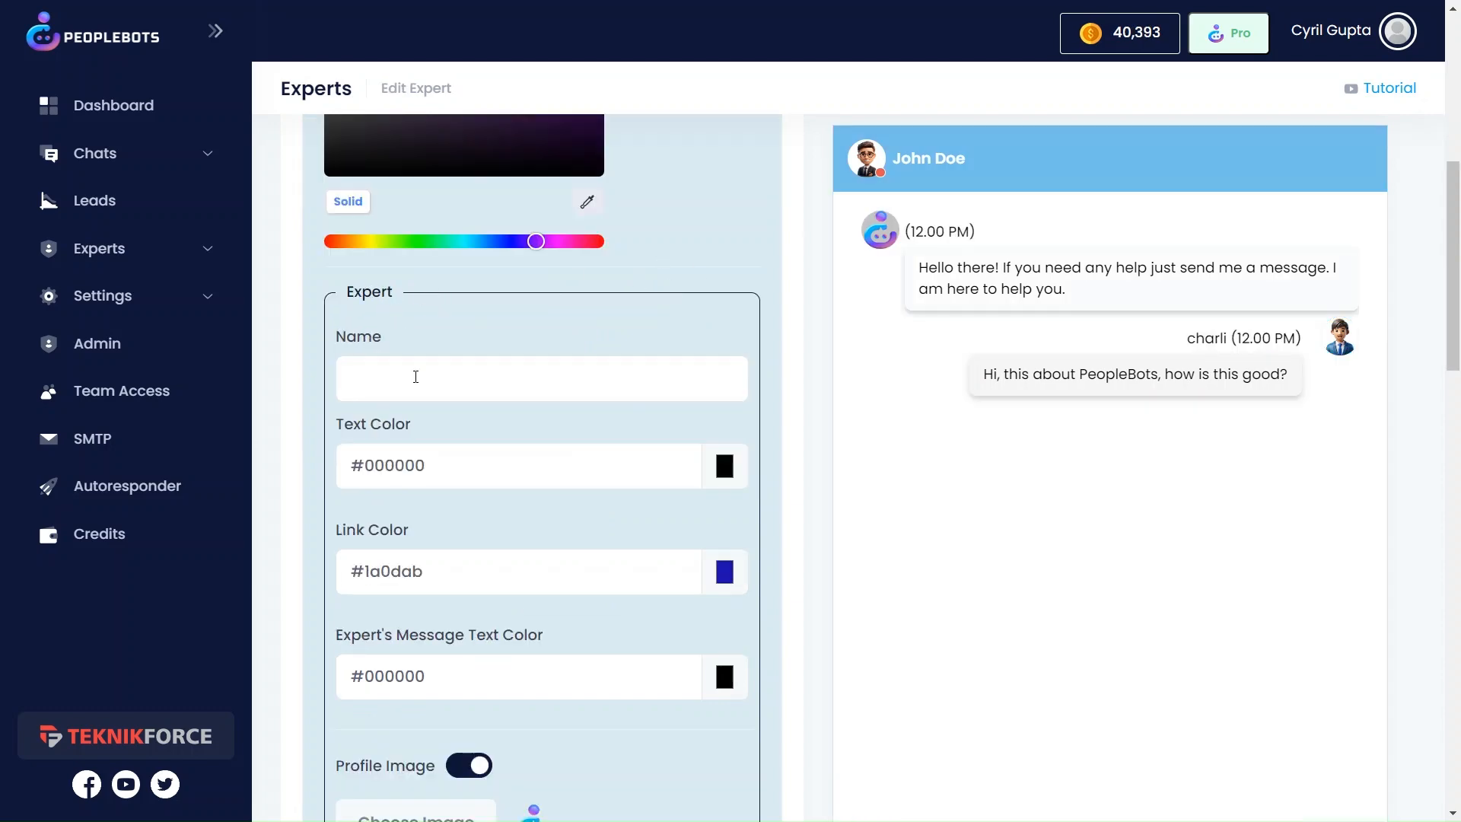
Name the expert 'John doe' and set message link colour to a violet-blue shade.
{"action": "type", "text": "John doe"}
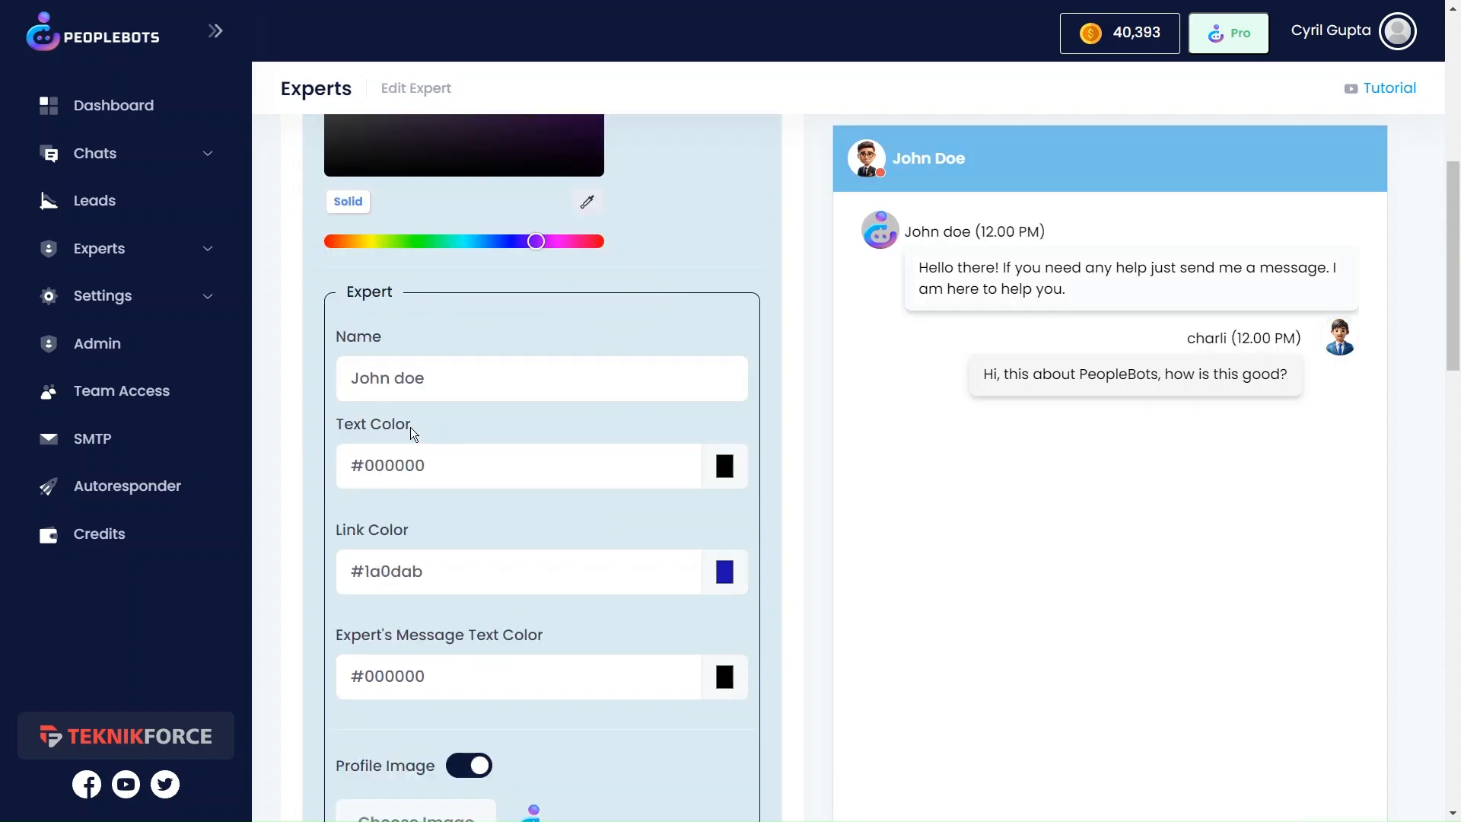
{"action": "left_click", "coordinate": [725, 465]}
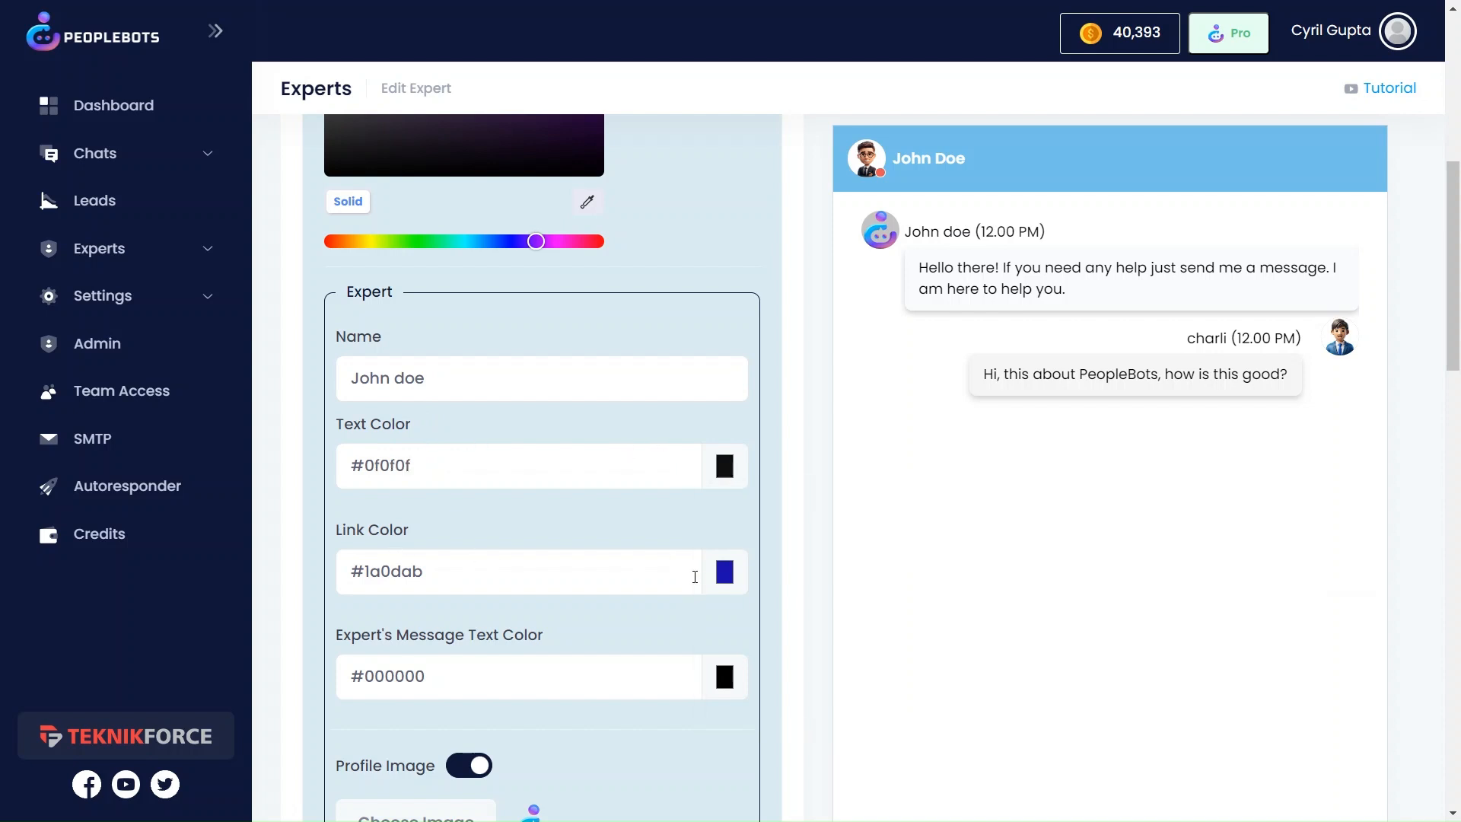
{"action": "left_click", "coordinate": [724, 571]}
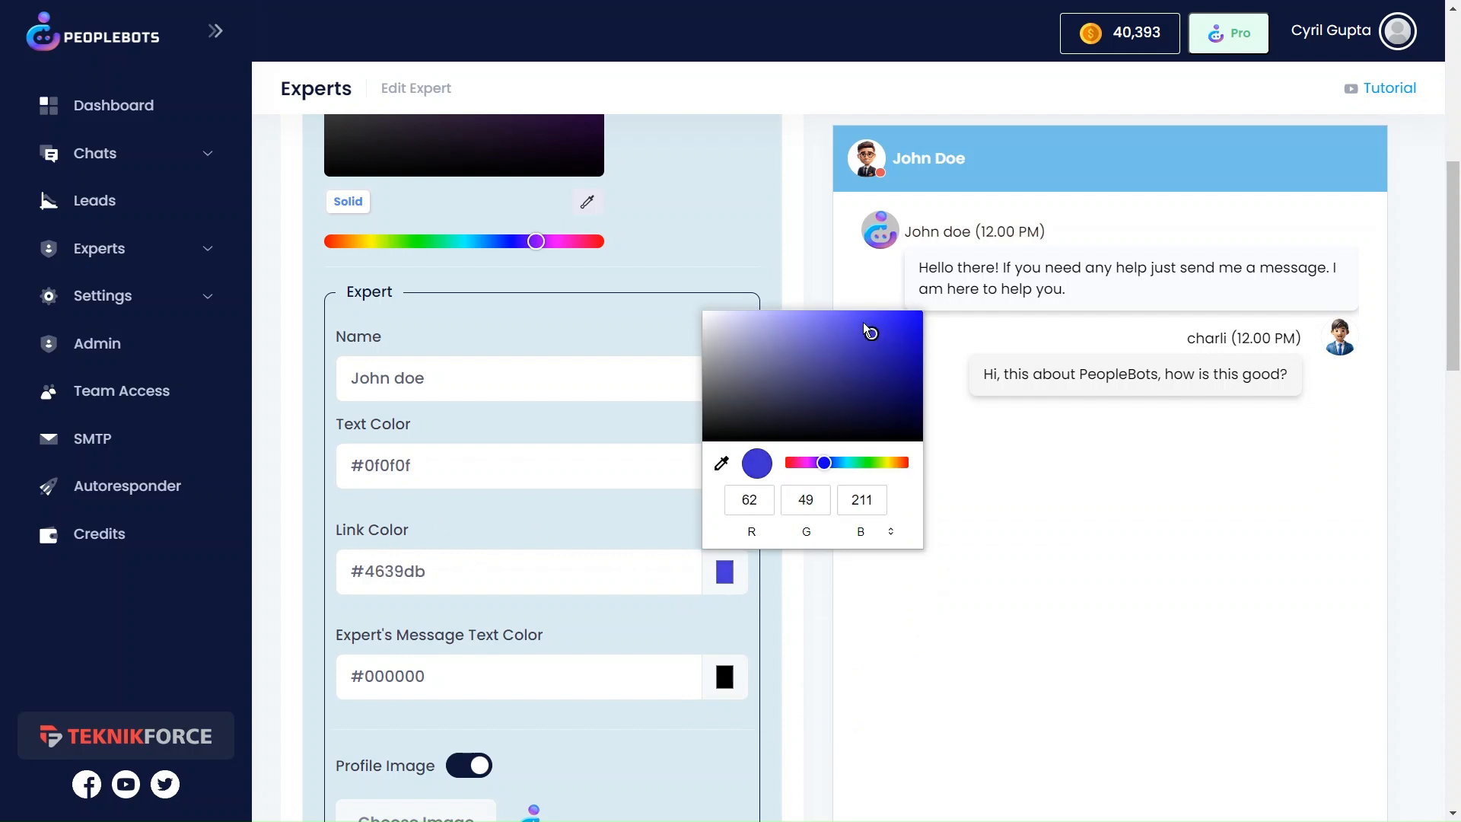
{"action": "left_click", "coordinate": [852, 320]}
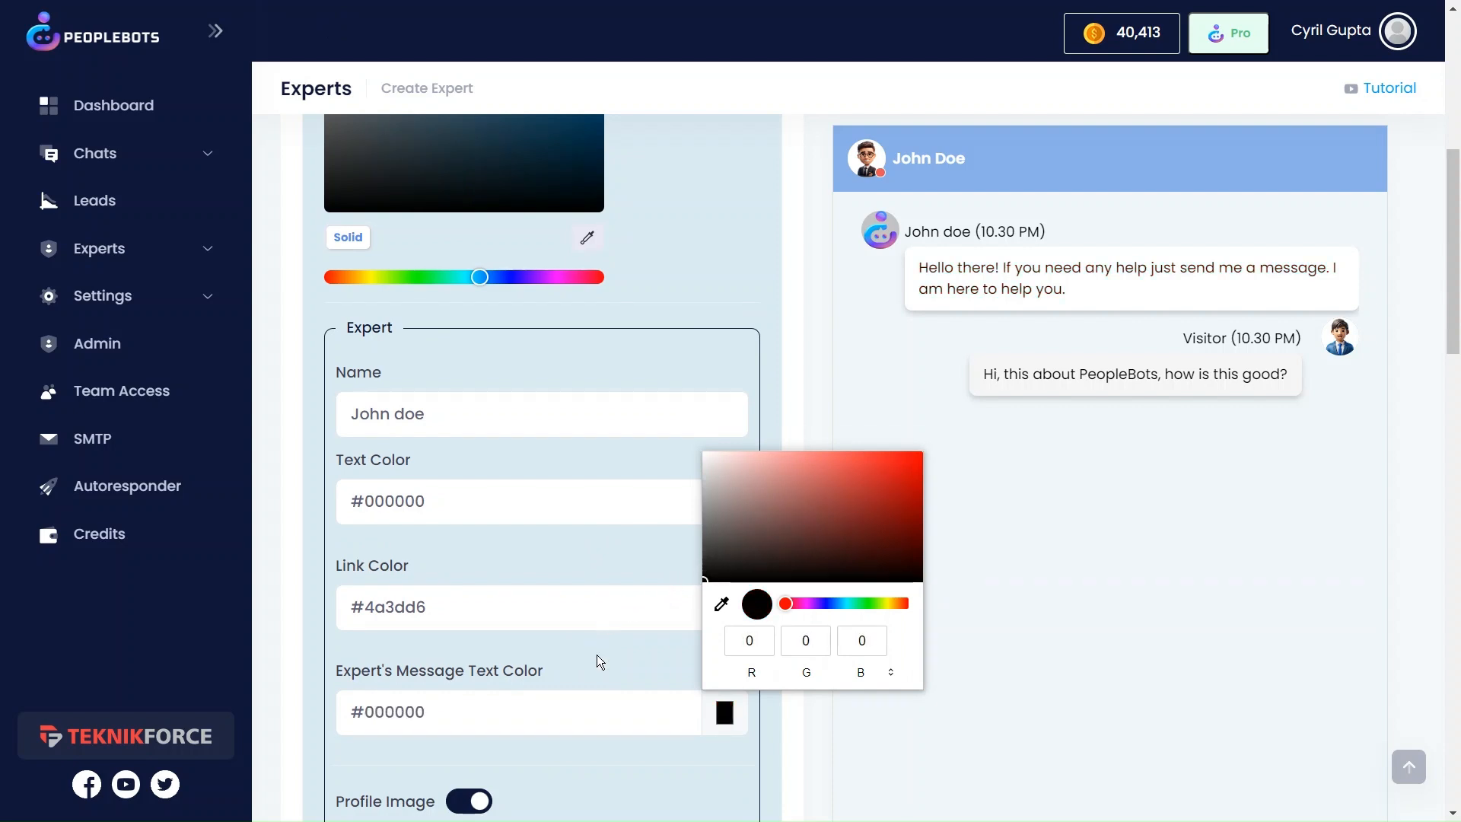
Use the PeopleBots logo as profile image and a gradient background for expert messages.
{"action": "scroll", "scroll_direction": "down", "scroll_amount": 3}
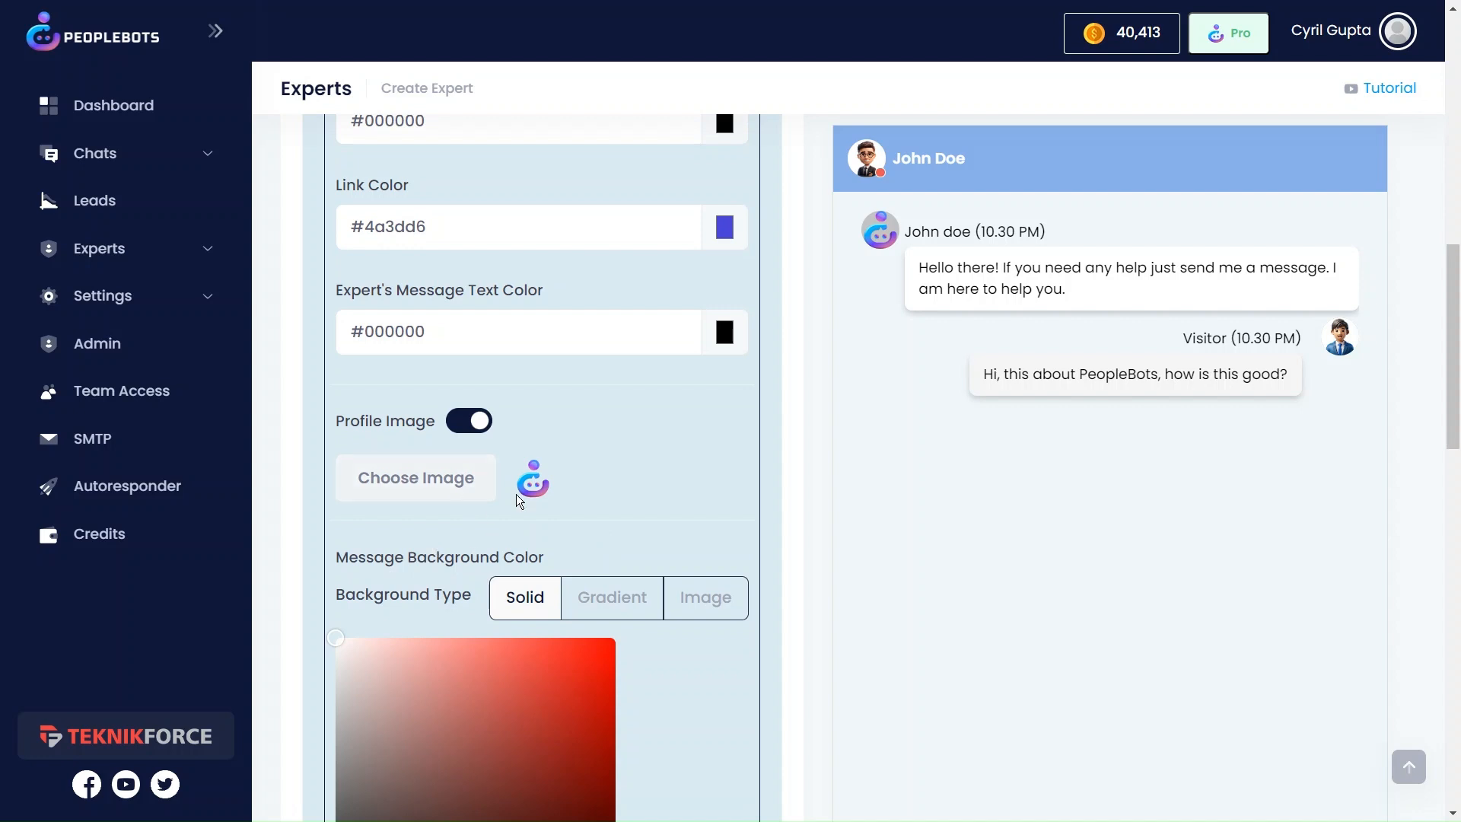
{"action": "mouse_move", "coordinate": [541, 481]}
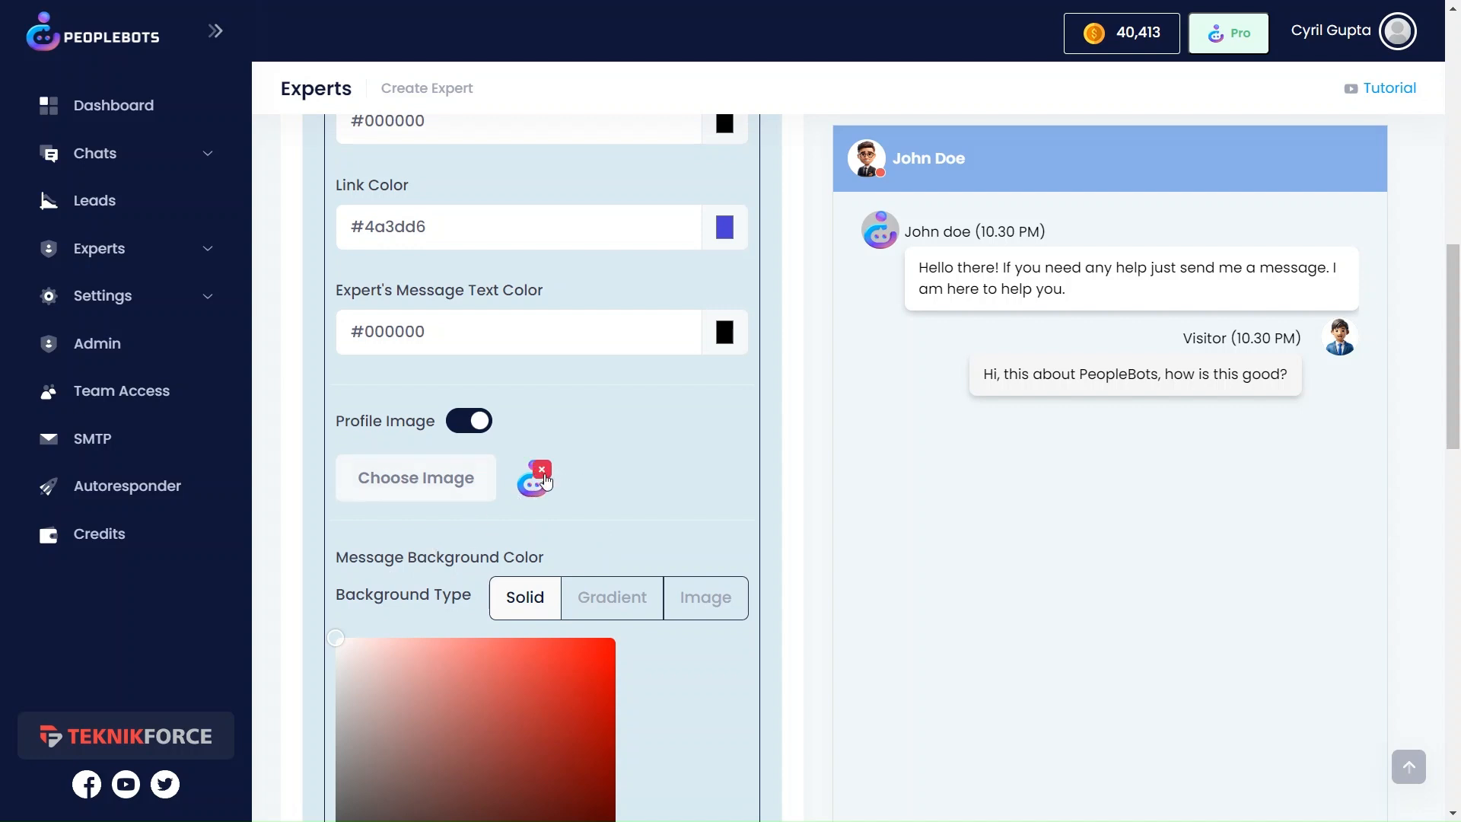
{"action": "scroll", "scroll_direction": "down", "scroll_amount": 3}
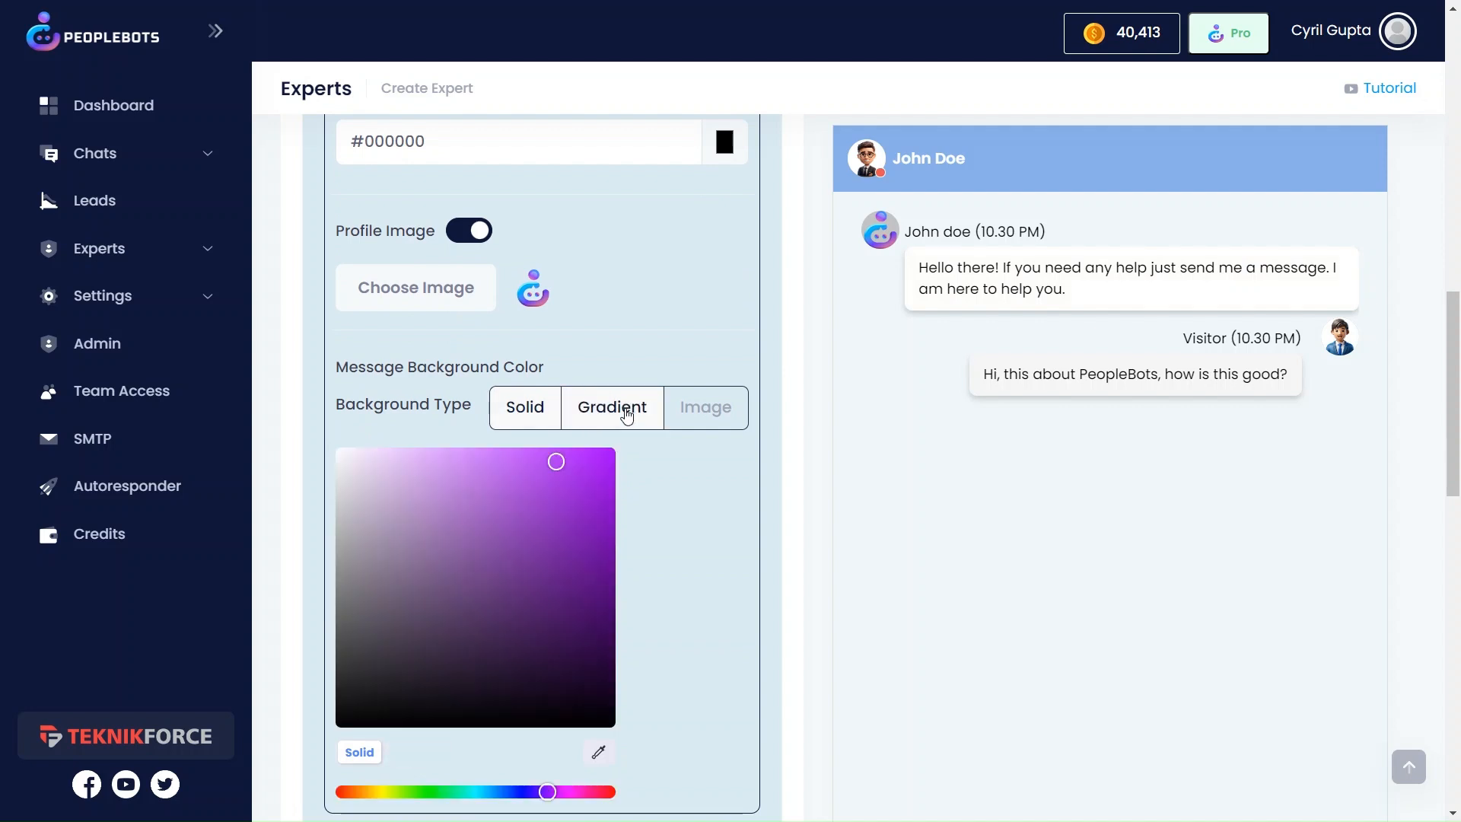
{"action": "left_click", "coordinate": [611, 408]}
{"action": "type", "text": "charli"}
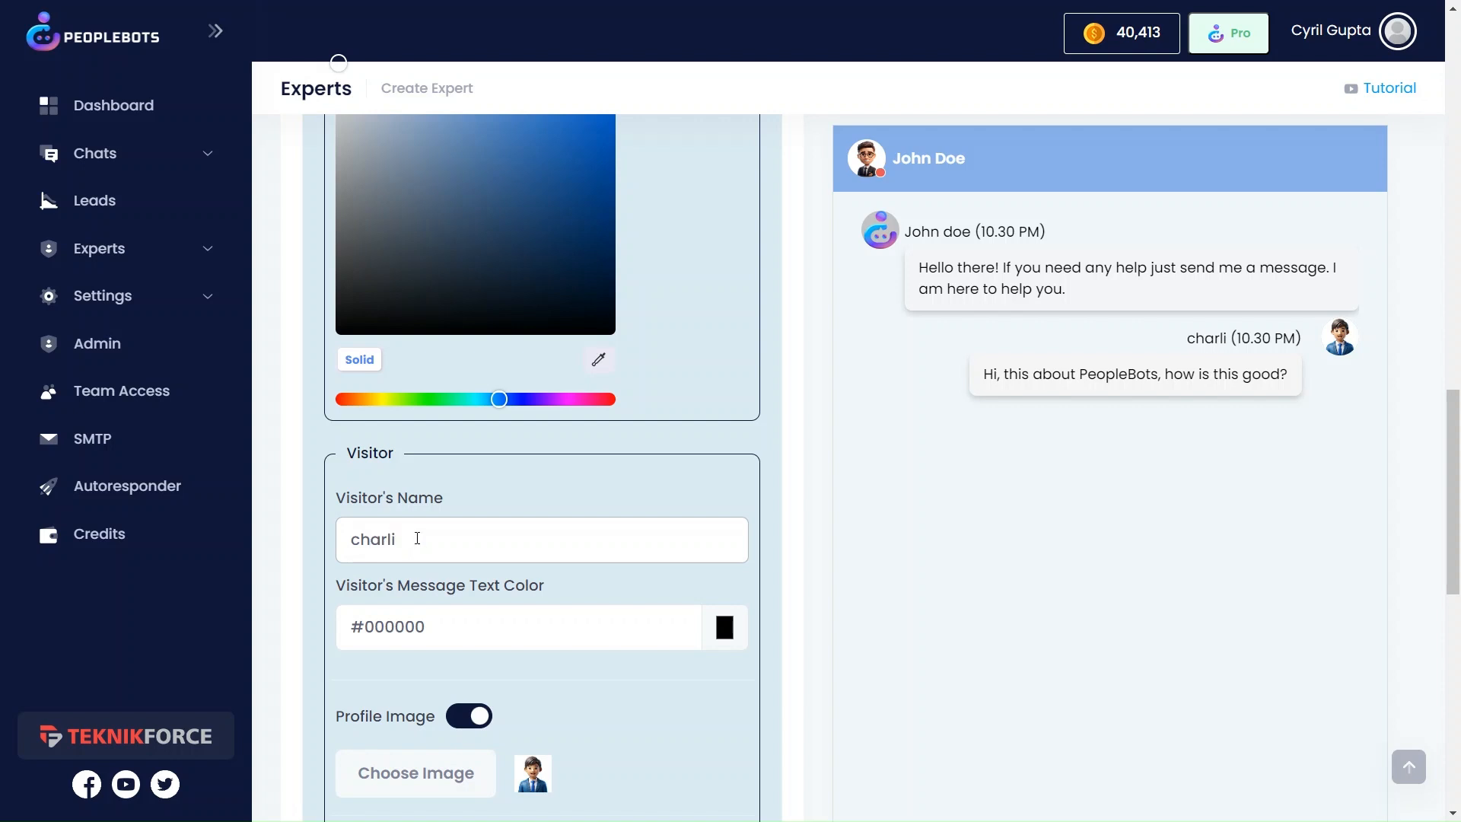
Name the visitor charli with near-white #fcfcfc message text.
{"action": "left_click", "coordinate": [724, 627]}
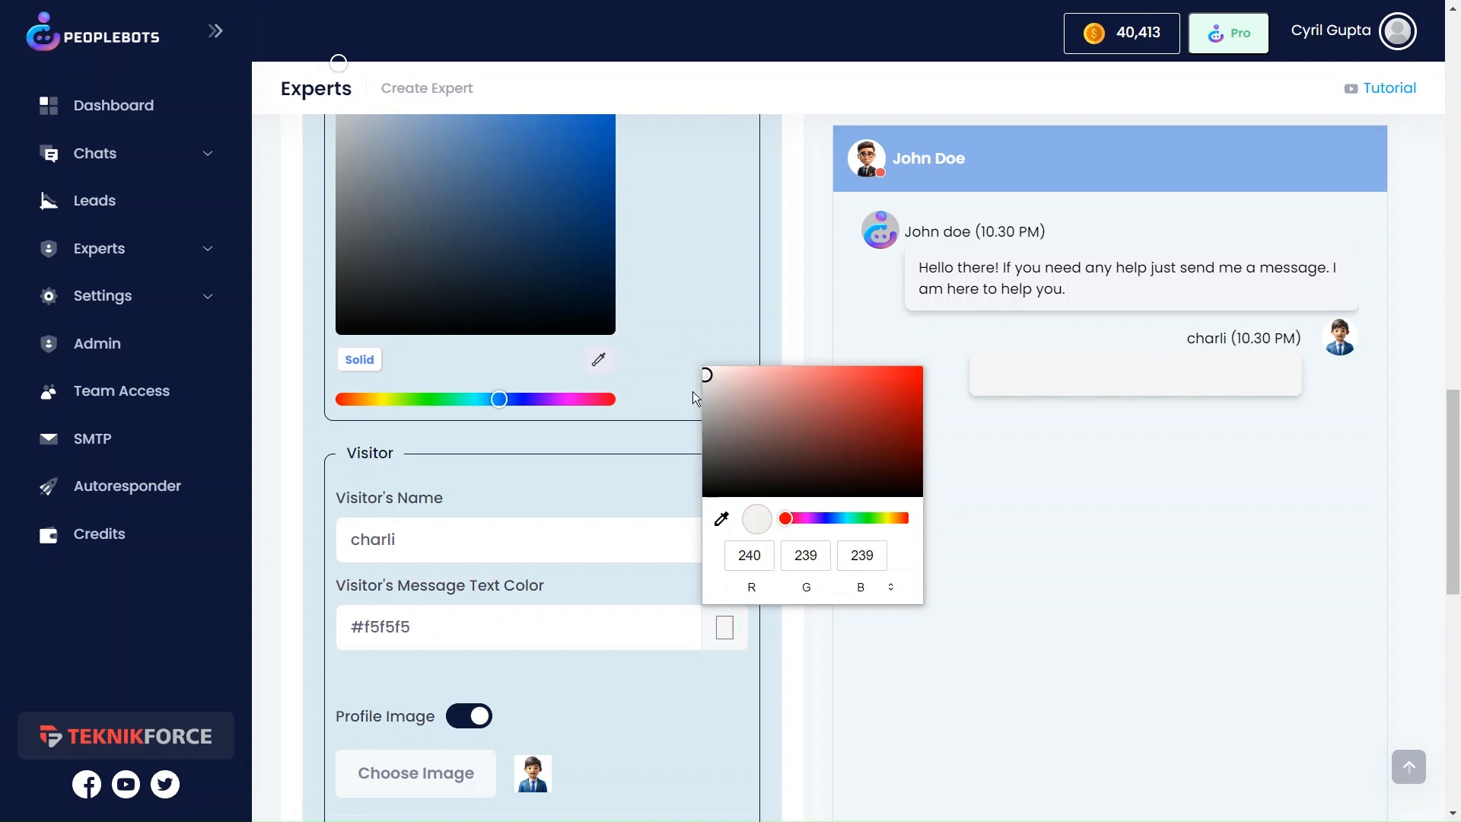
{"action": "left_click", "coordinate": [651, 496]}
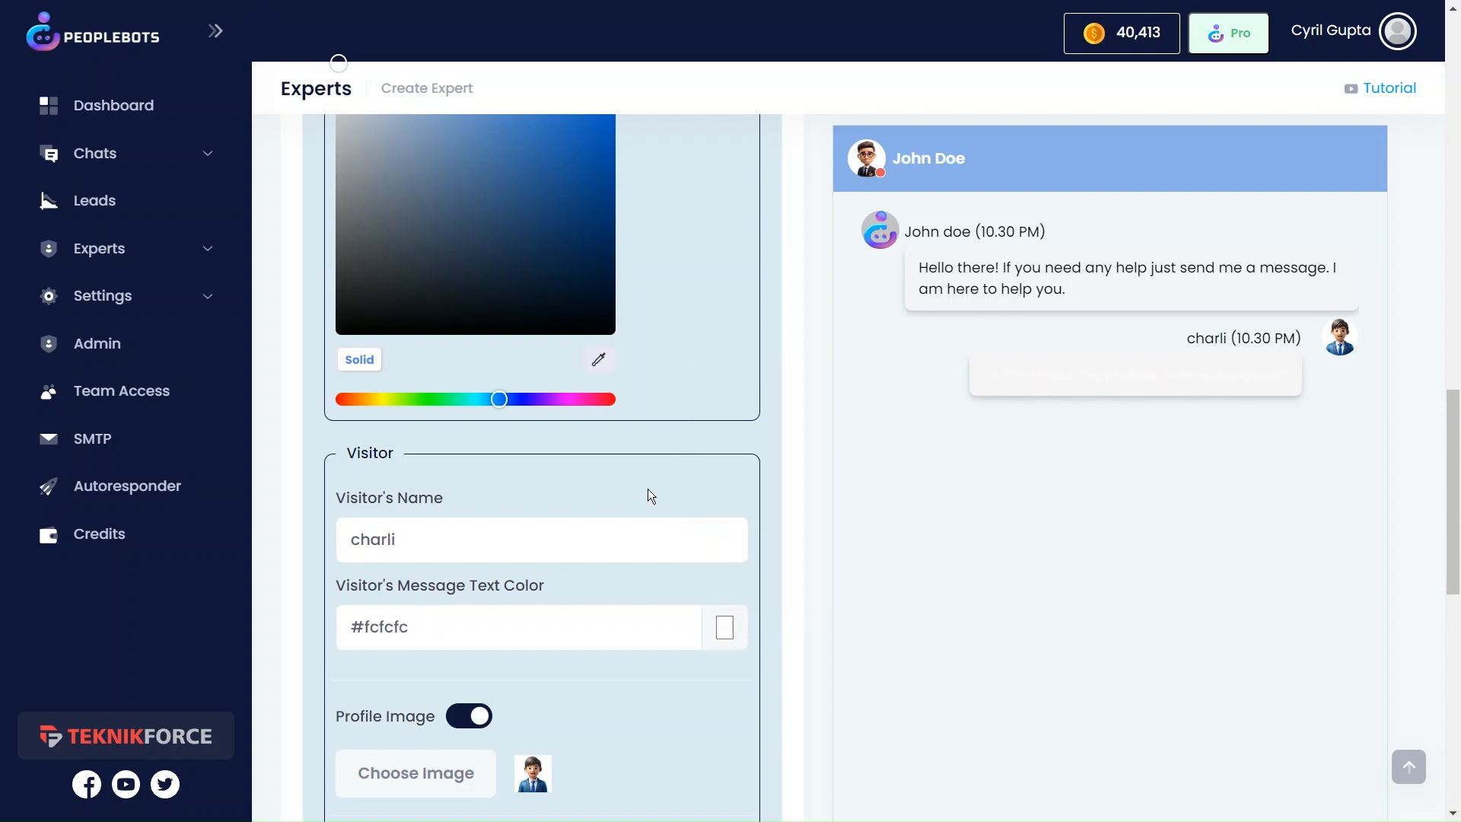
{"action": "scroll", "scroll_direction": "down", "scroll_amount": 3}
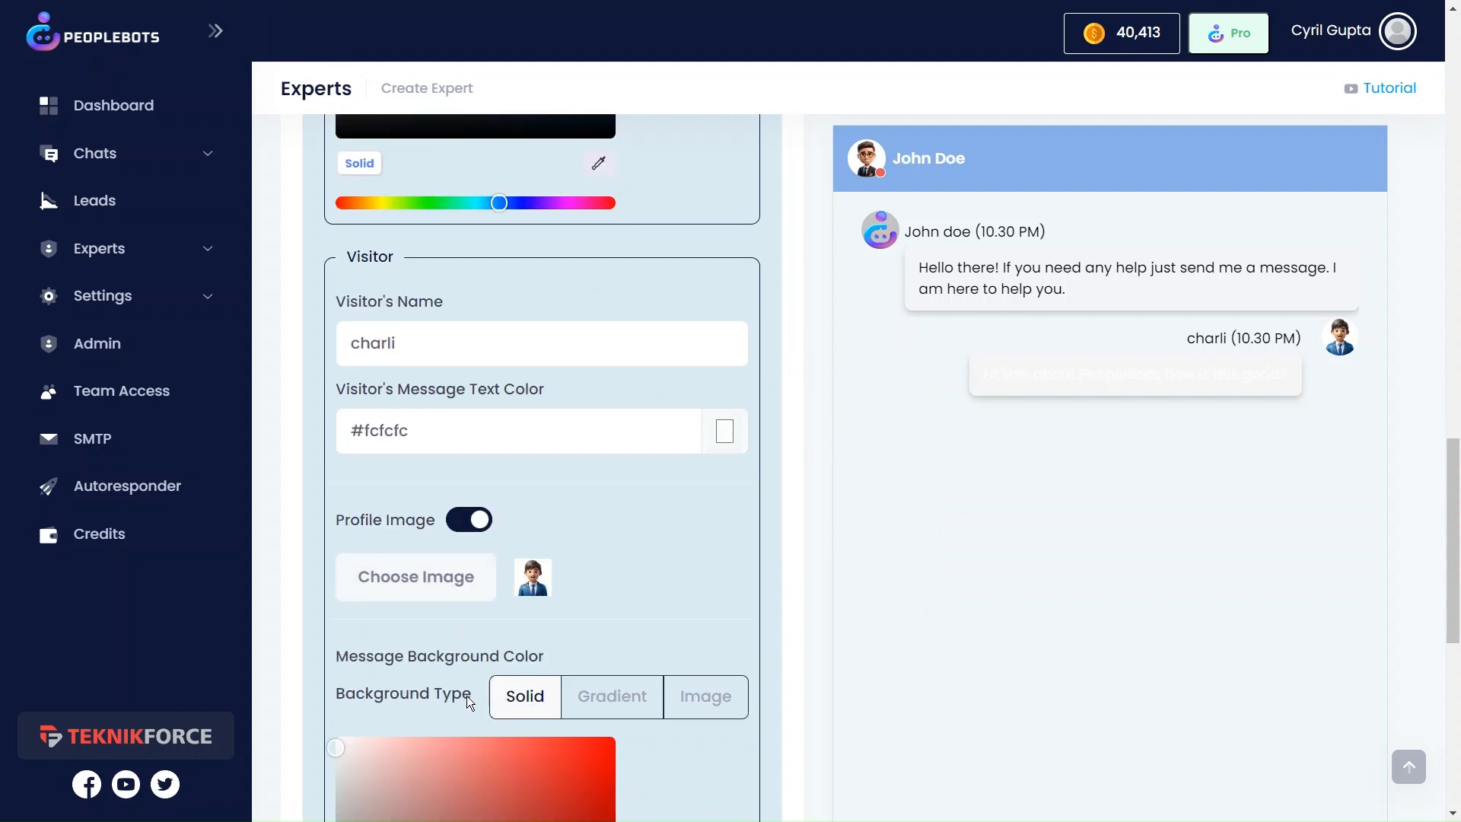
Give visitor messages a gradient background shifted from blue toward pink.
{"action": "left_click", "coordinate": [612, 697]}
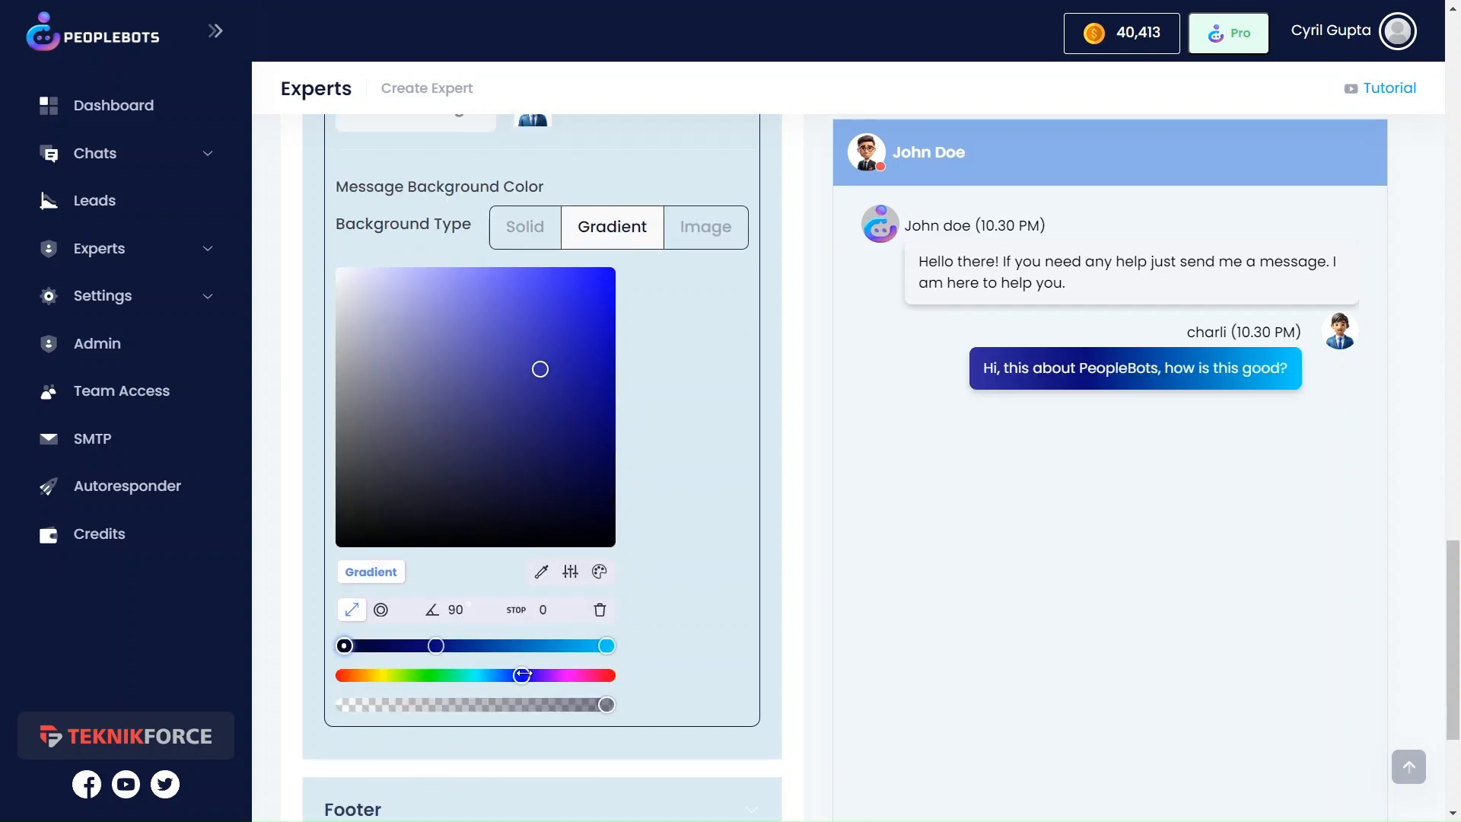
{"action": "left_click_drag", "start_coordinate": [523, 674], "coordinate": [568, 674]}
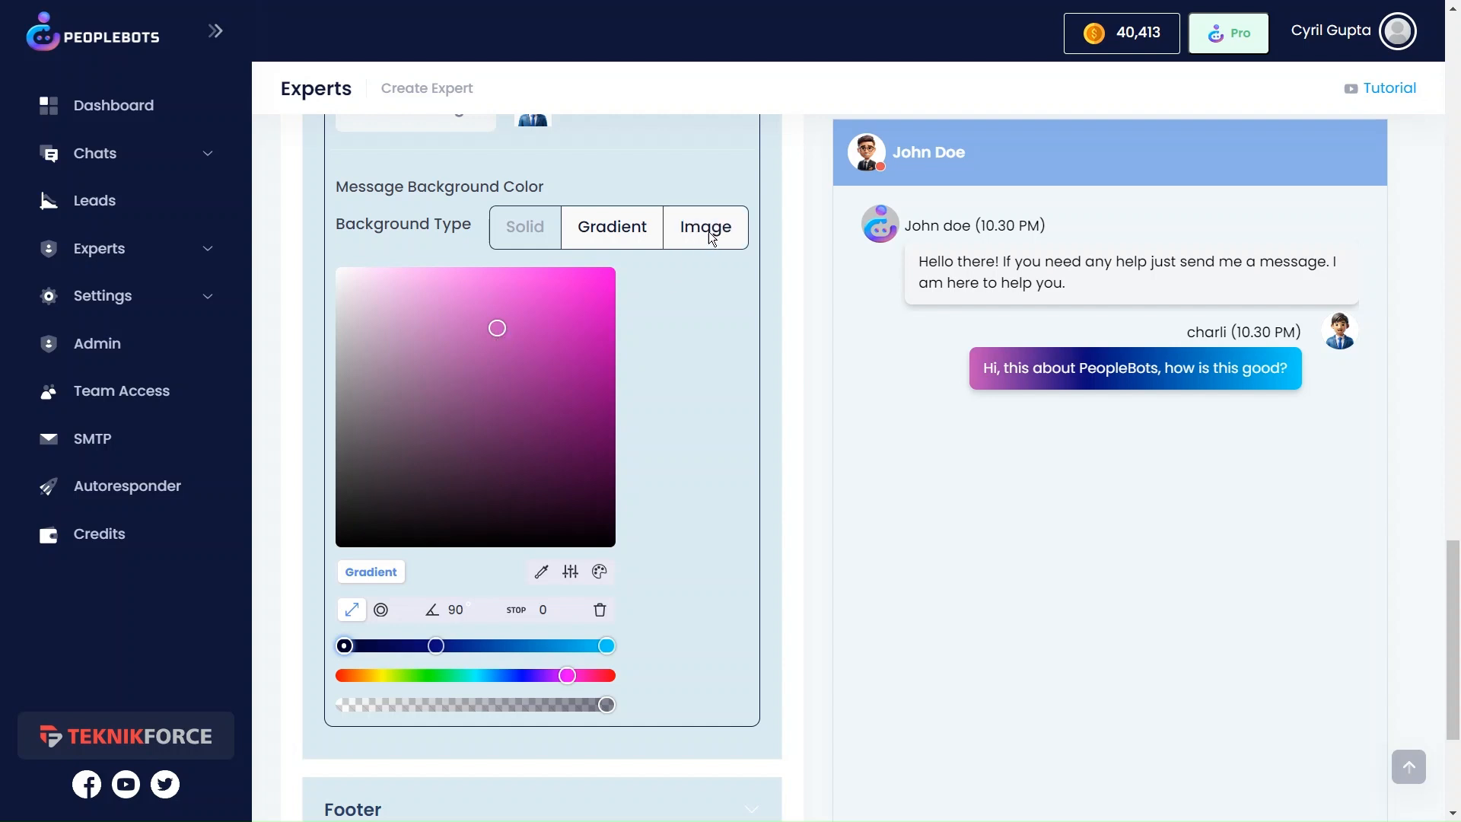
{"action": "scroll", "scroll_direction": "down", "scroll_amount": 3}
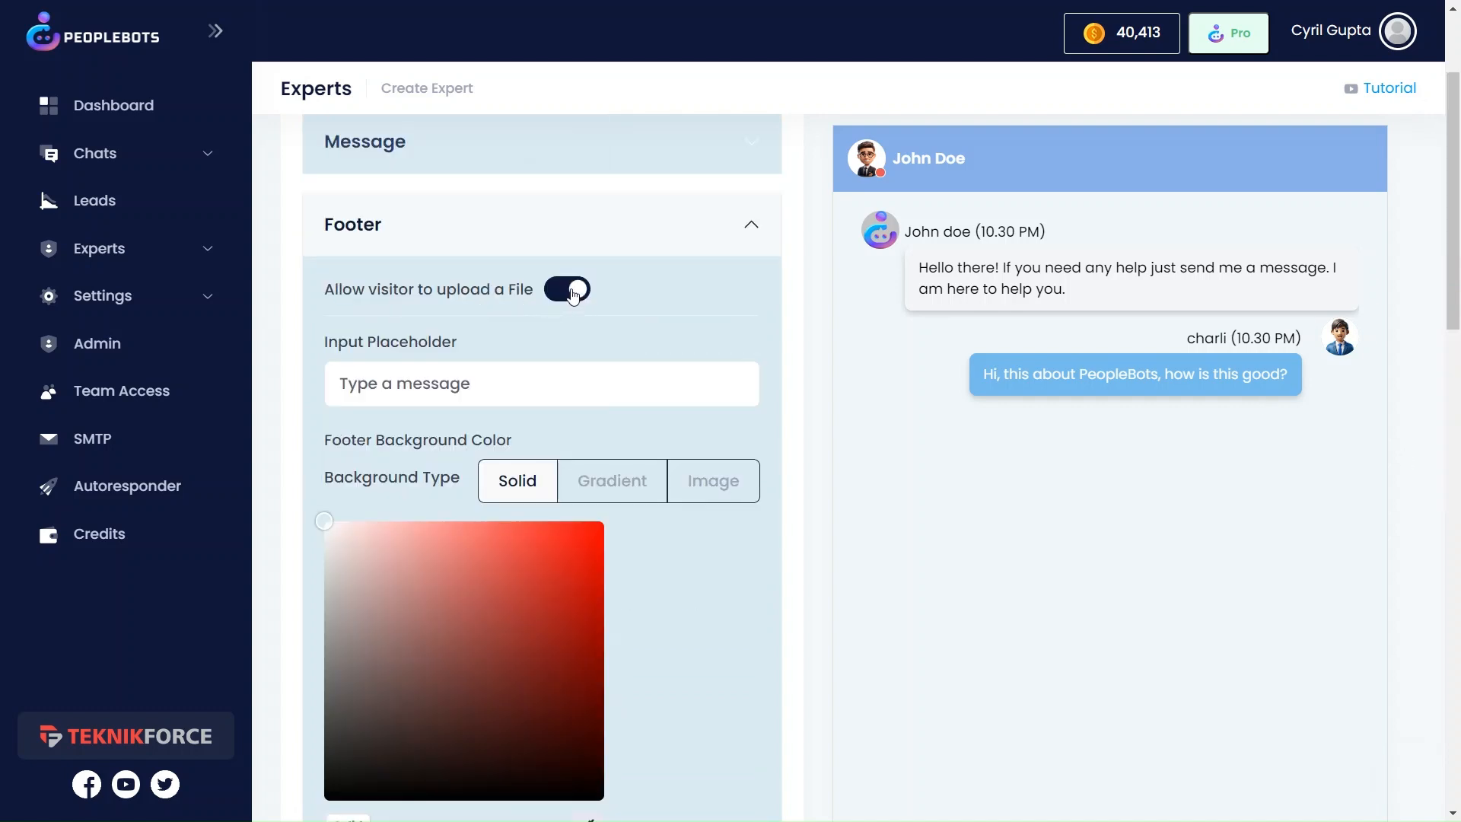
Allow visitors to upload files and give the footer a purple background.
{"action": "double_click", "coordinate": [390, 341]}
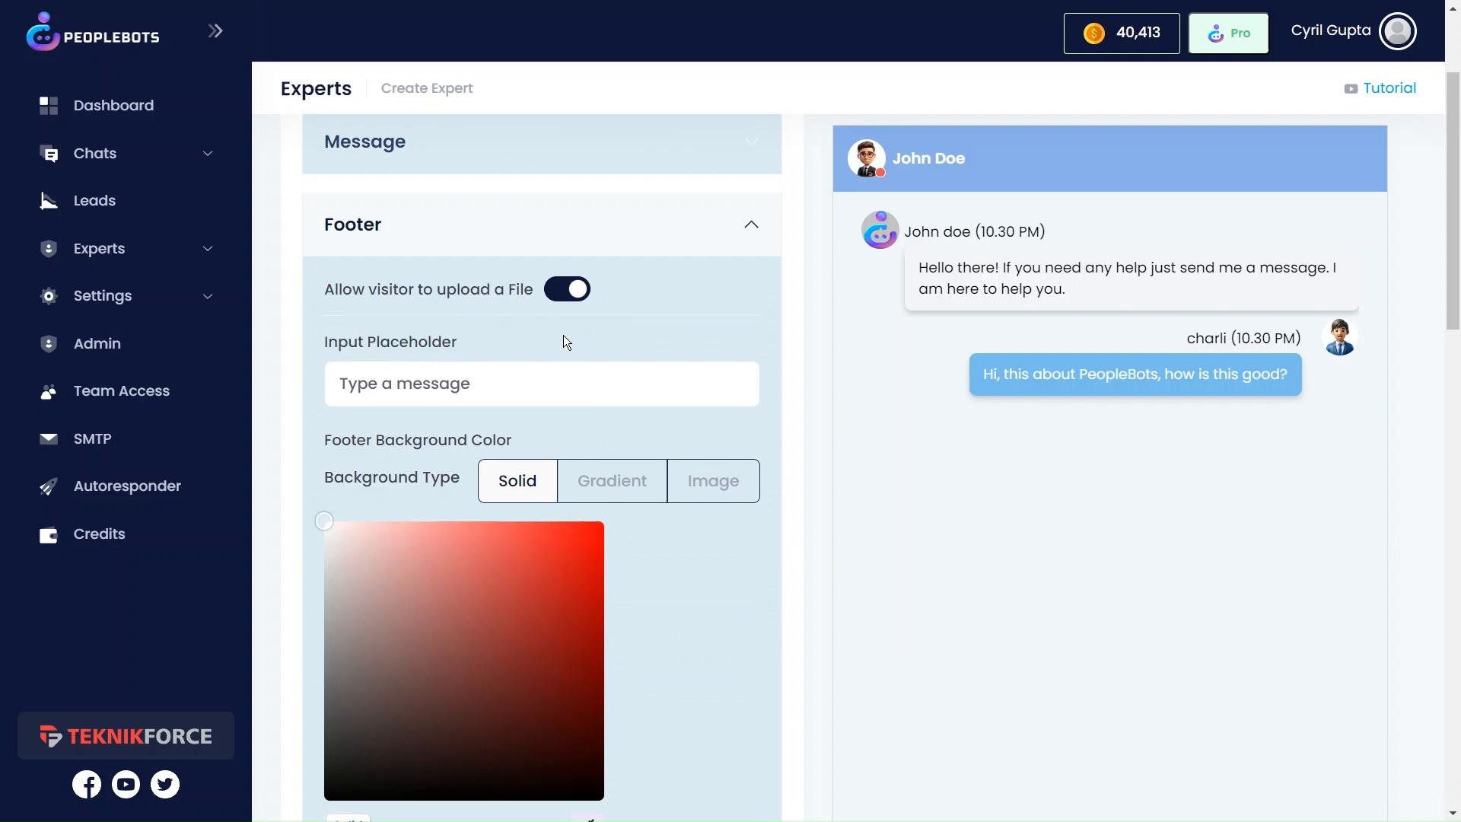
{"action": "mouse_move", "coordinate": [456, 414]}
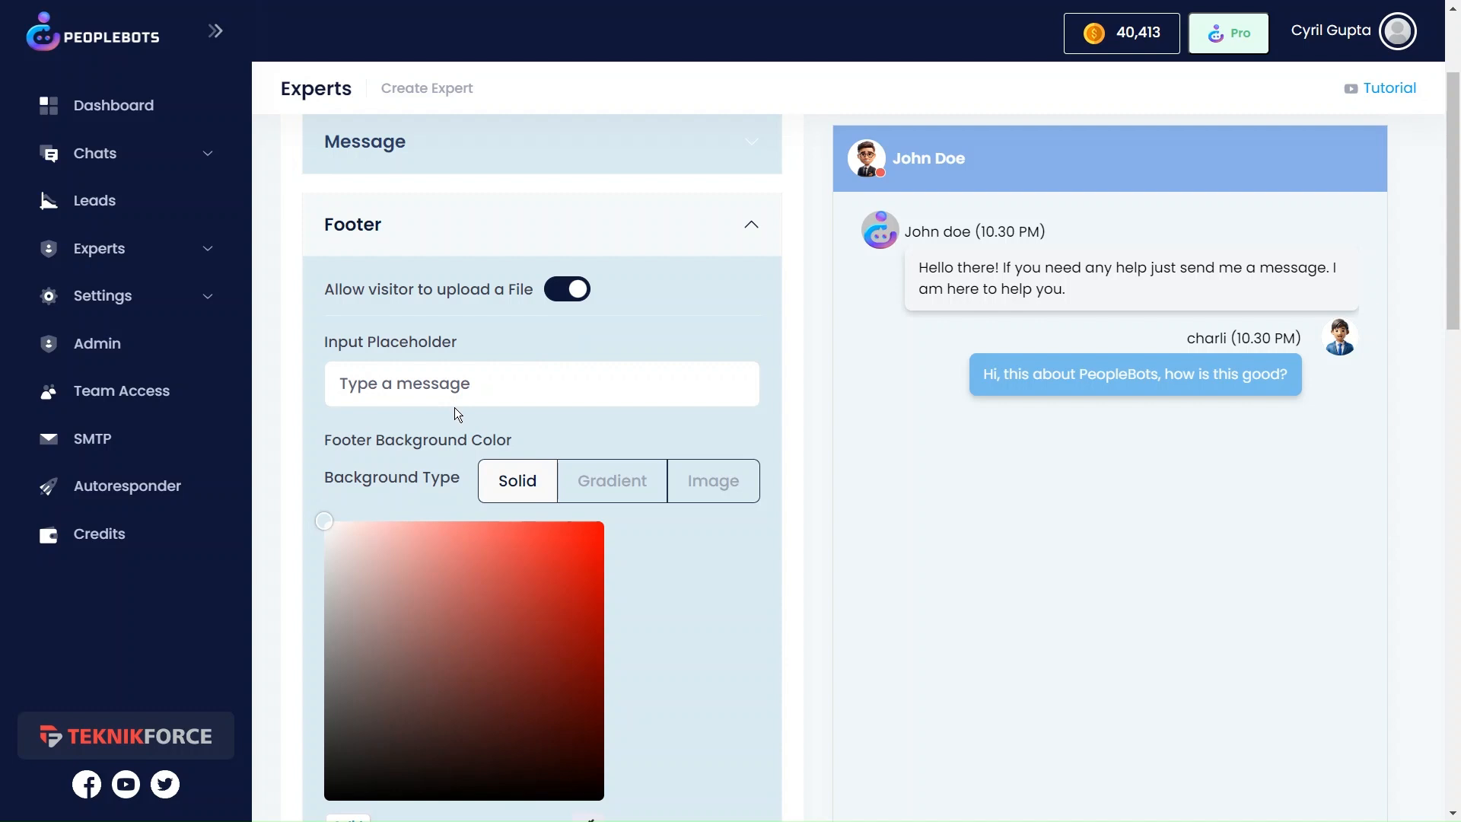
{"action": "scroll", "scroll_direction": "down", "scroll_amount": 3}
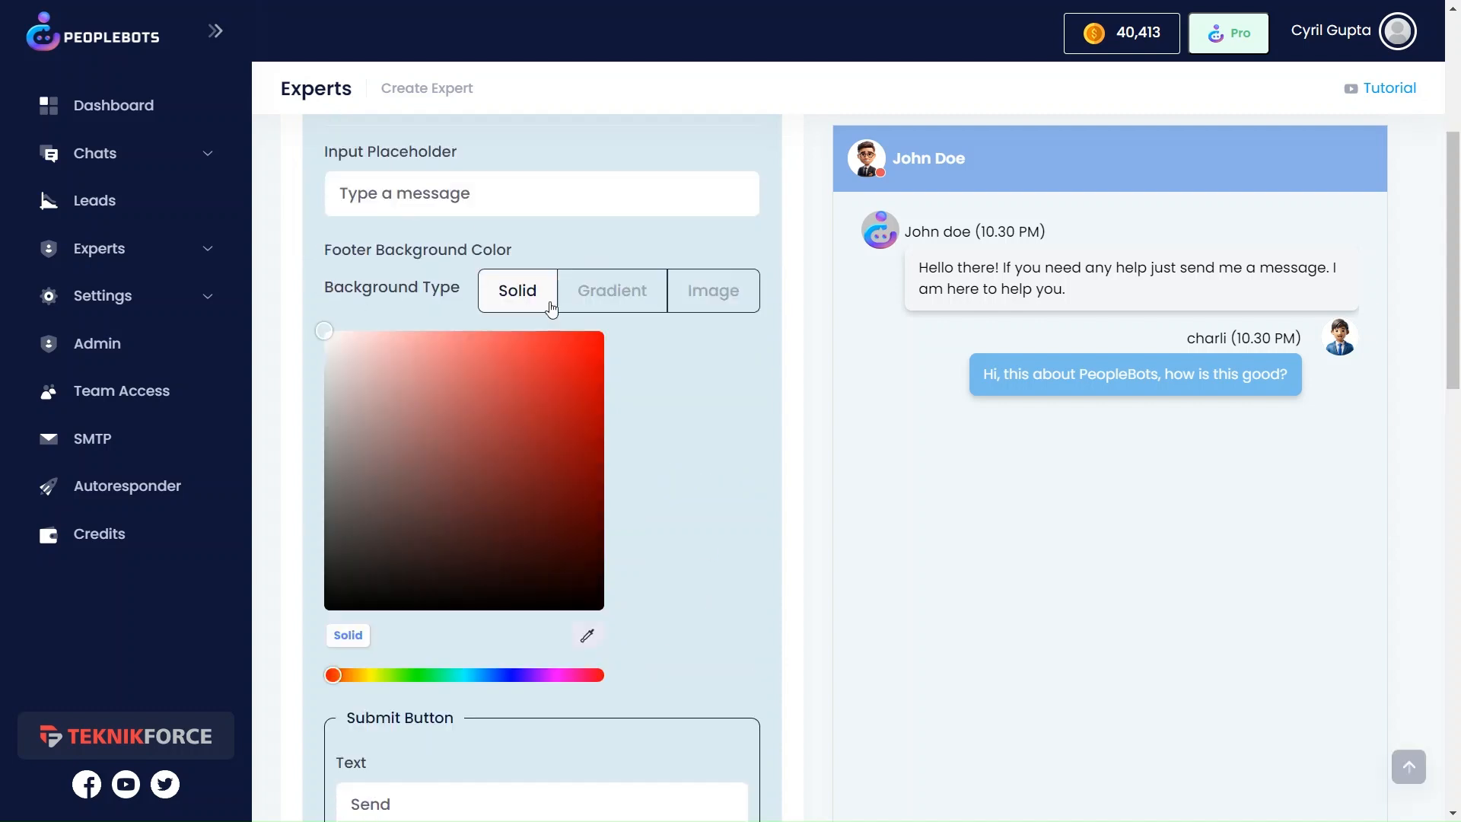
{"action": "left_click", "coordinate": [452, 367]}
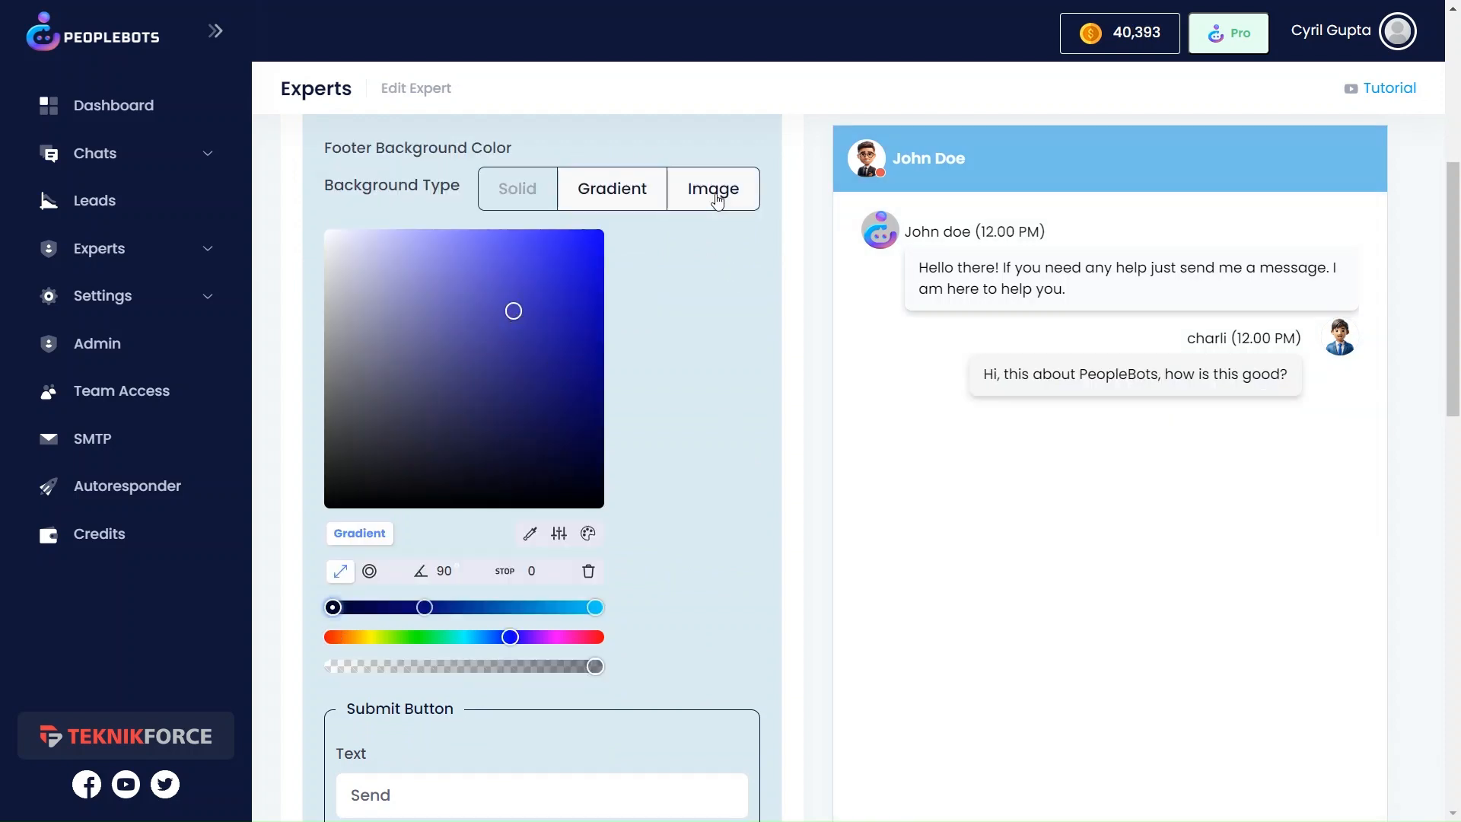
{"action": "left_click", "coordinate": [712, 188]}
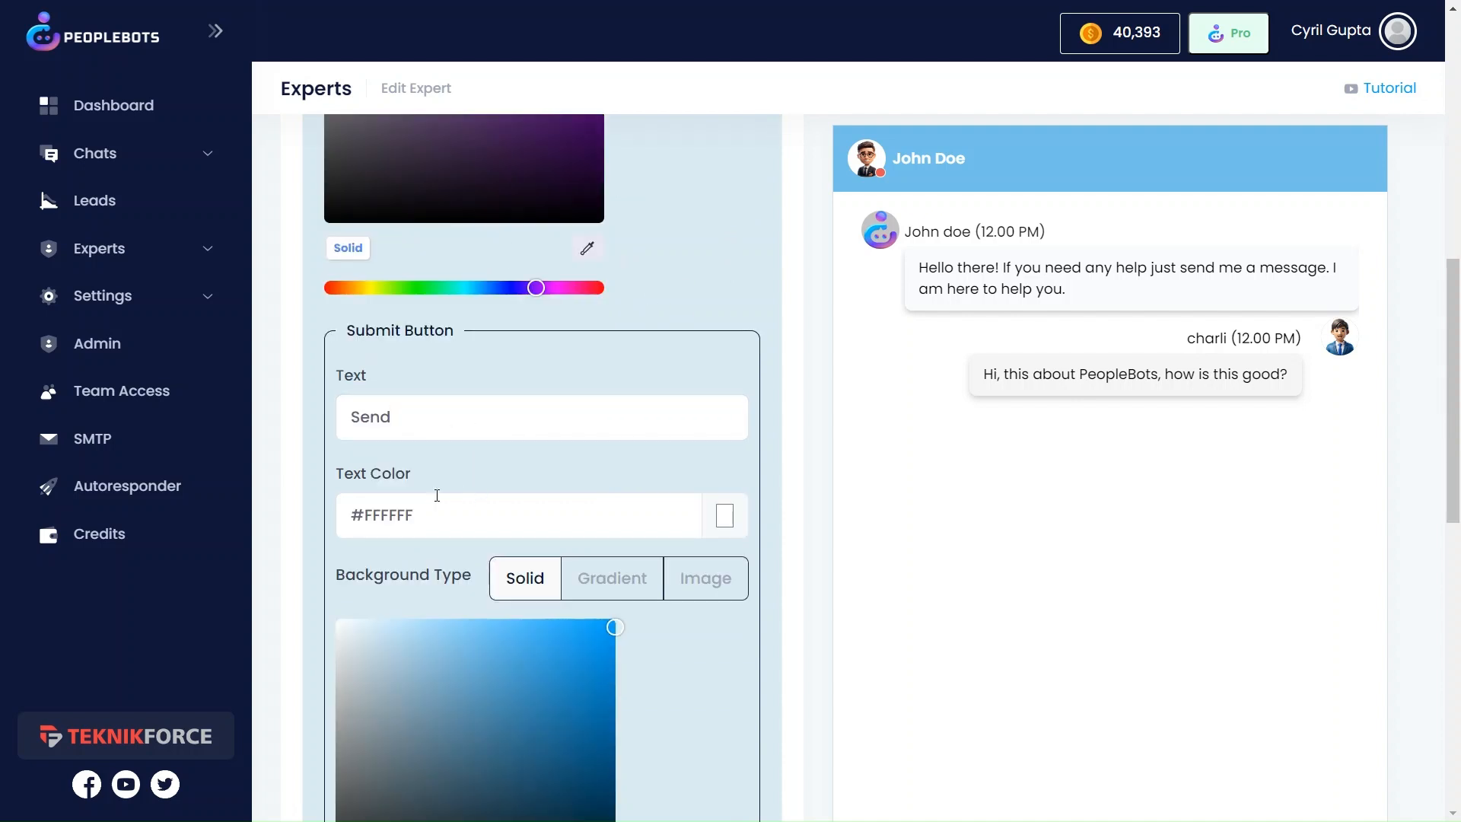
Give the Send button white (#ffffff) text on a light blue solid background.
{"action": "left_click", "coordinate": [724, 514]}
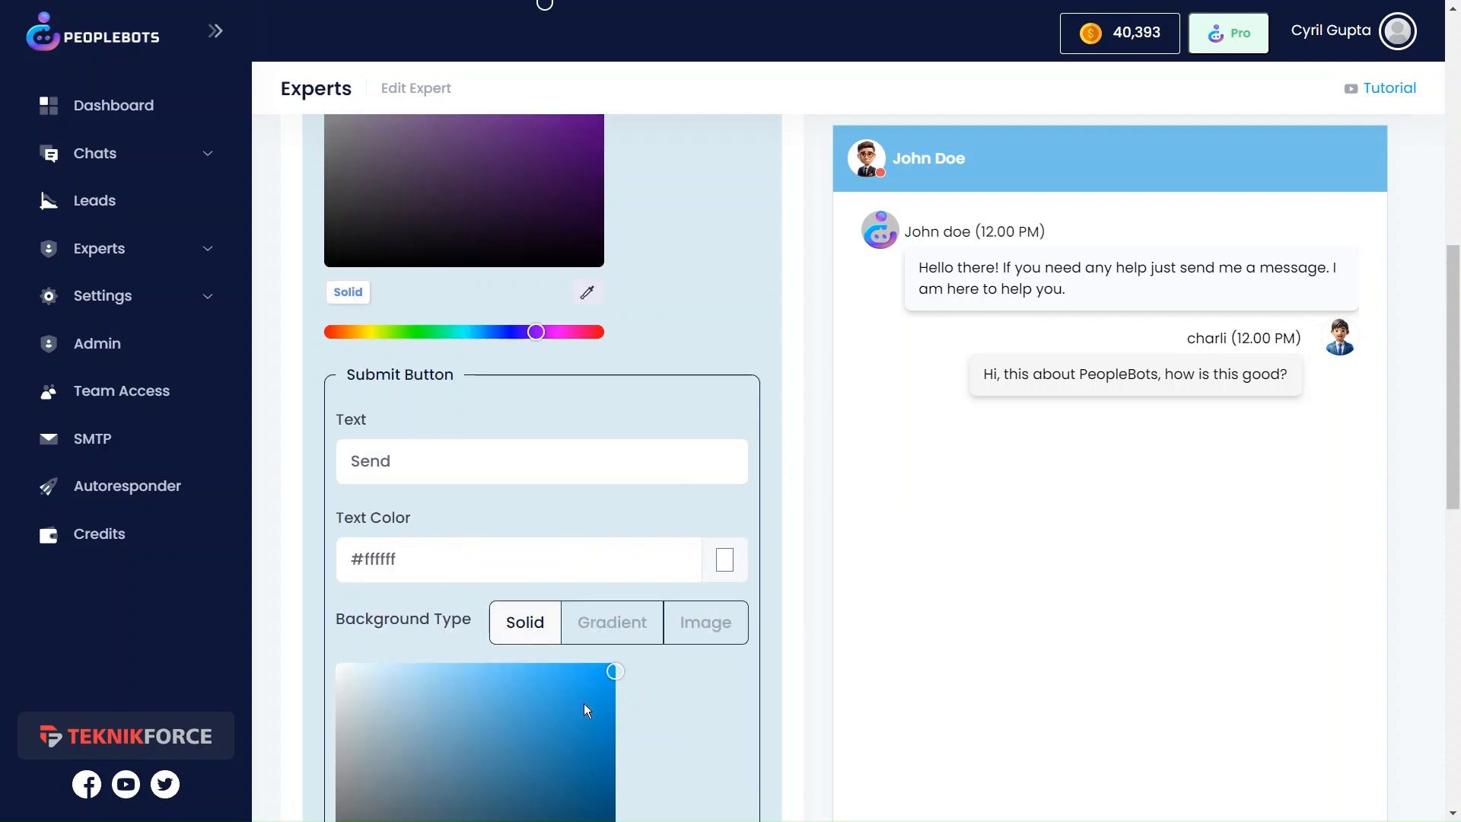
{"action": "scroll", "scroll_direction": "down", "scroll_amount": 3}
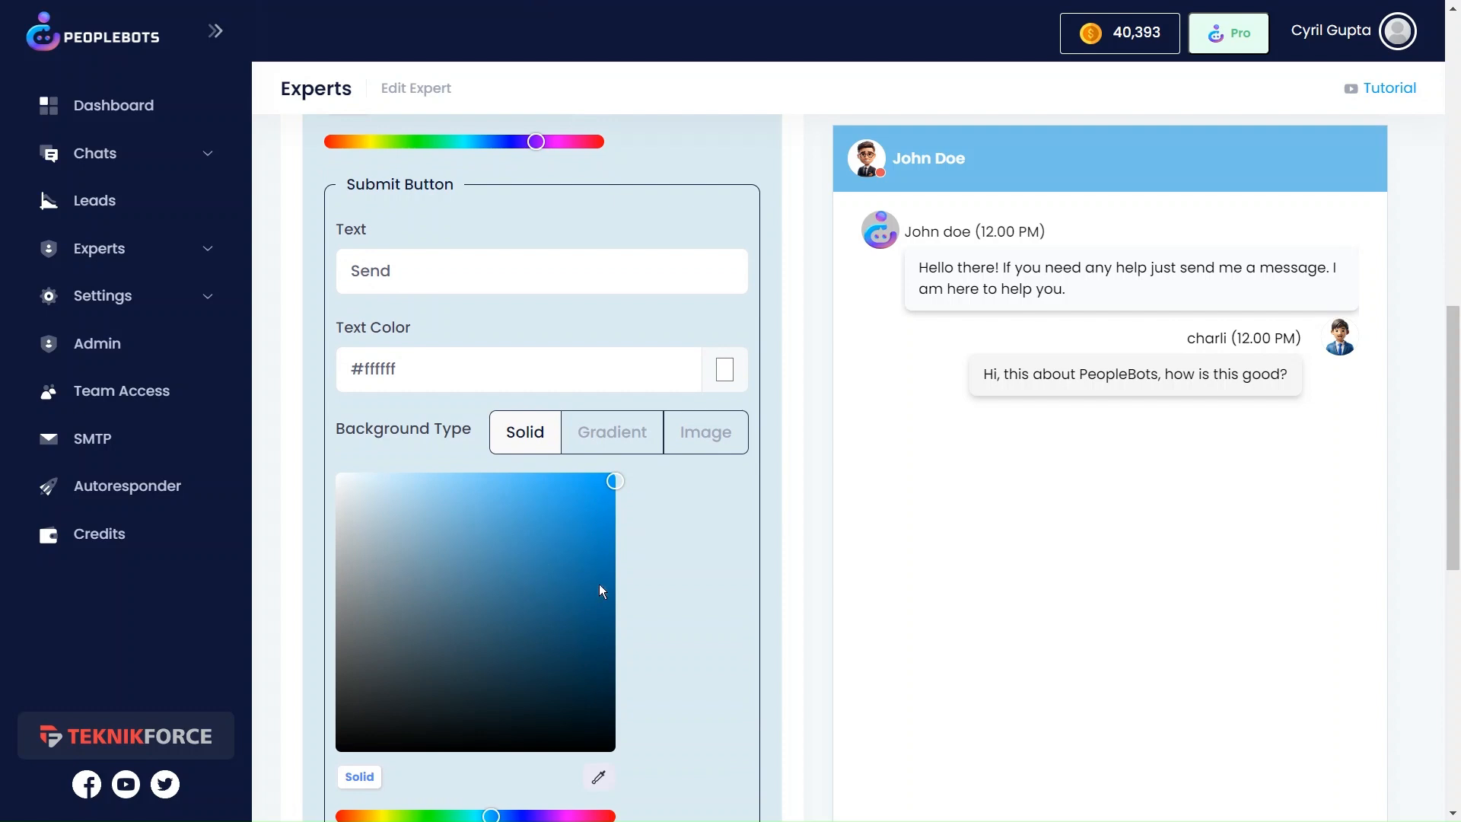
{"action": "left_click", "coordinate": [612, 432]}
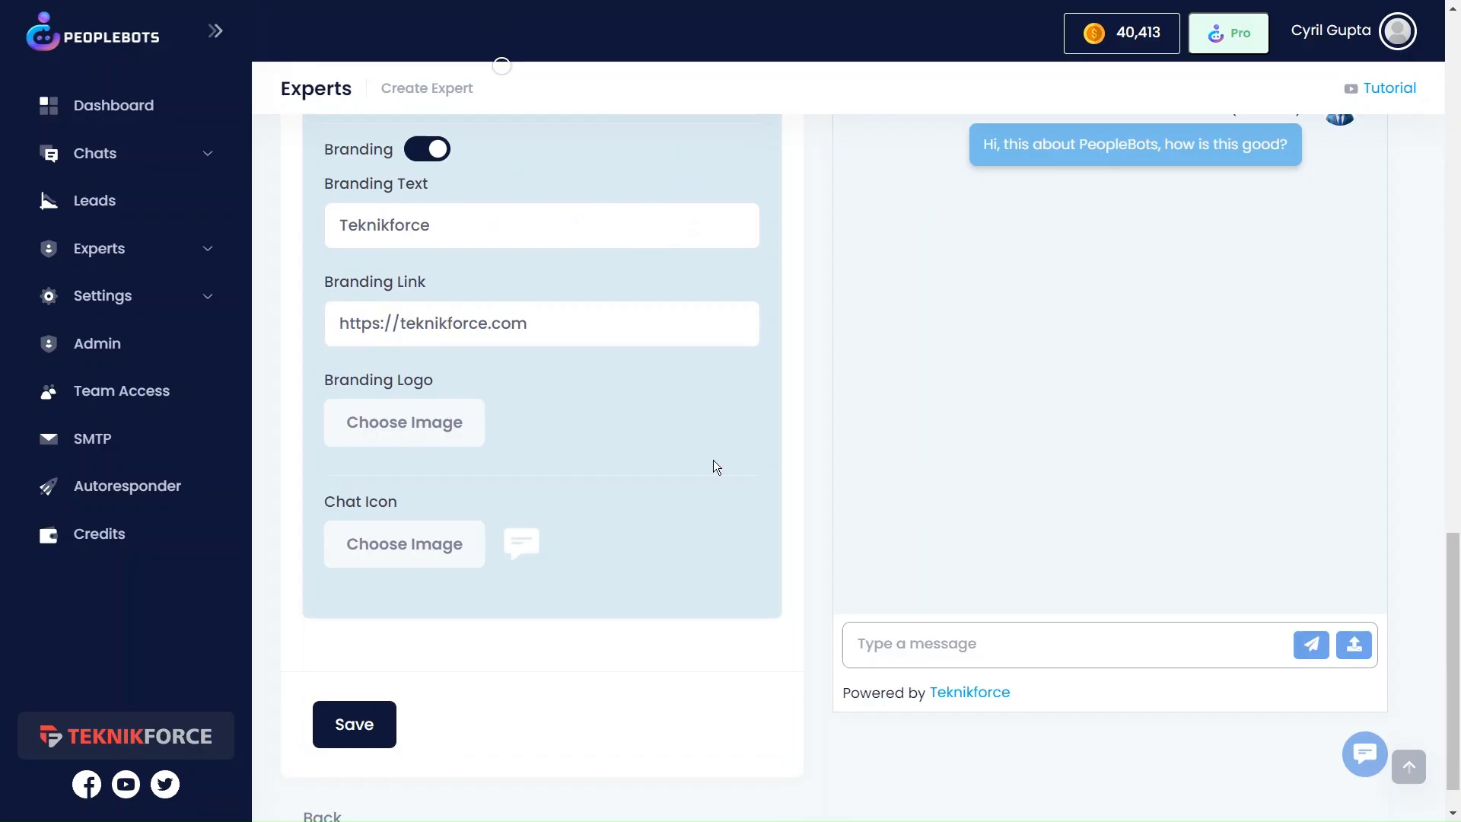
{"action": "mouse_move", "coordinate": [451, 189]}
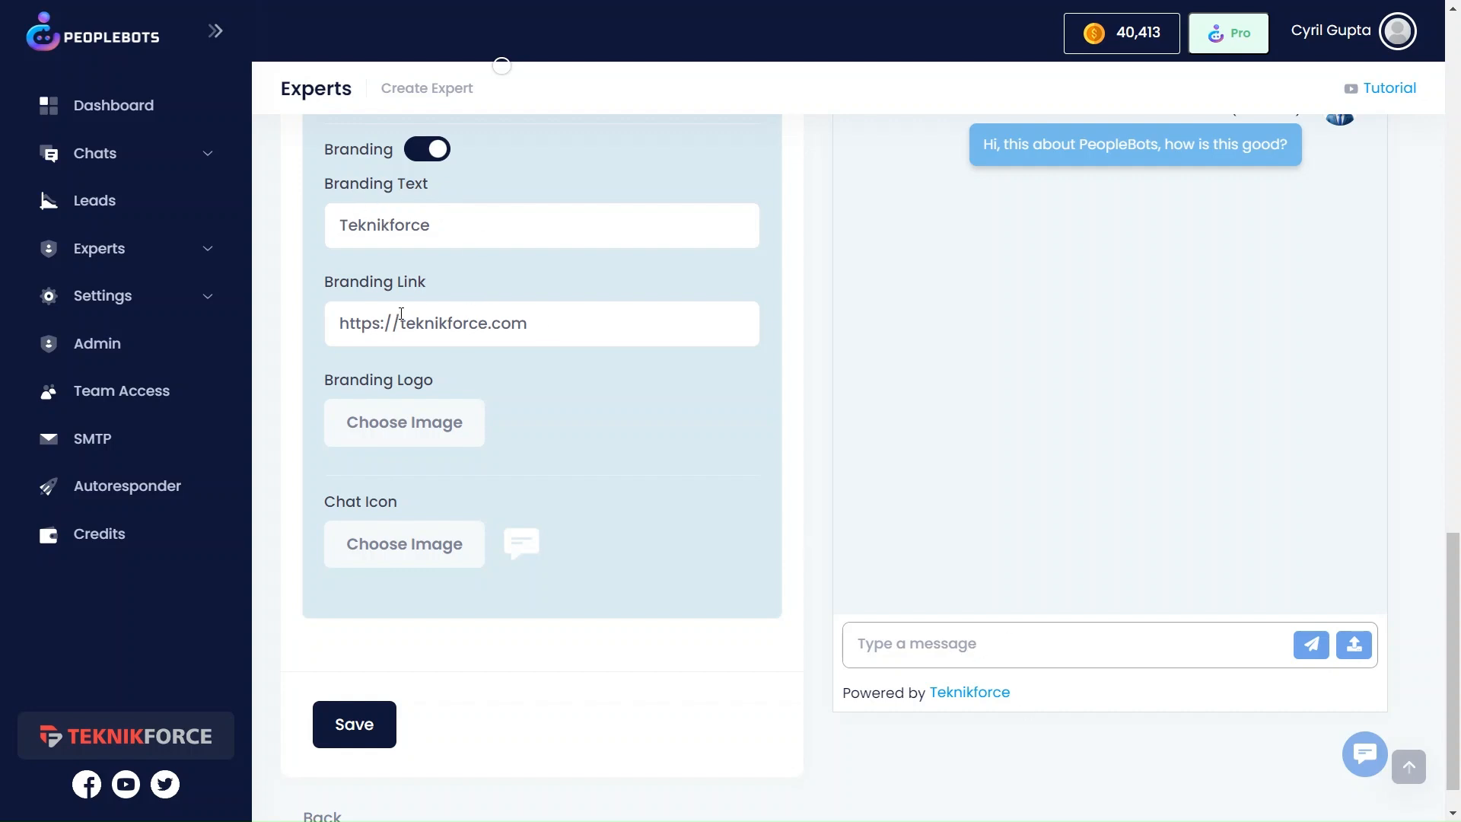
{"action": "mouse_move", "coordinate": [461, 423]}
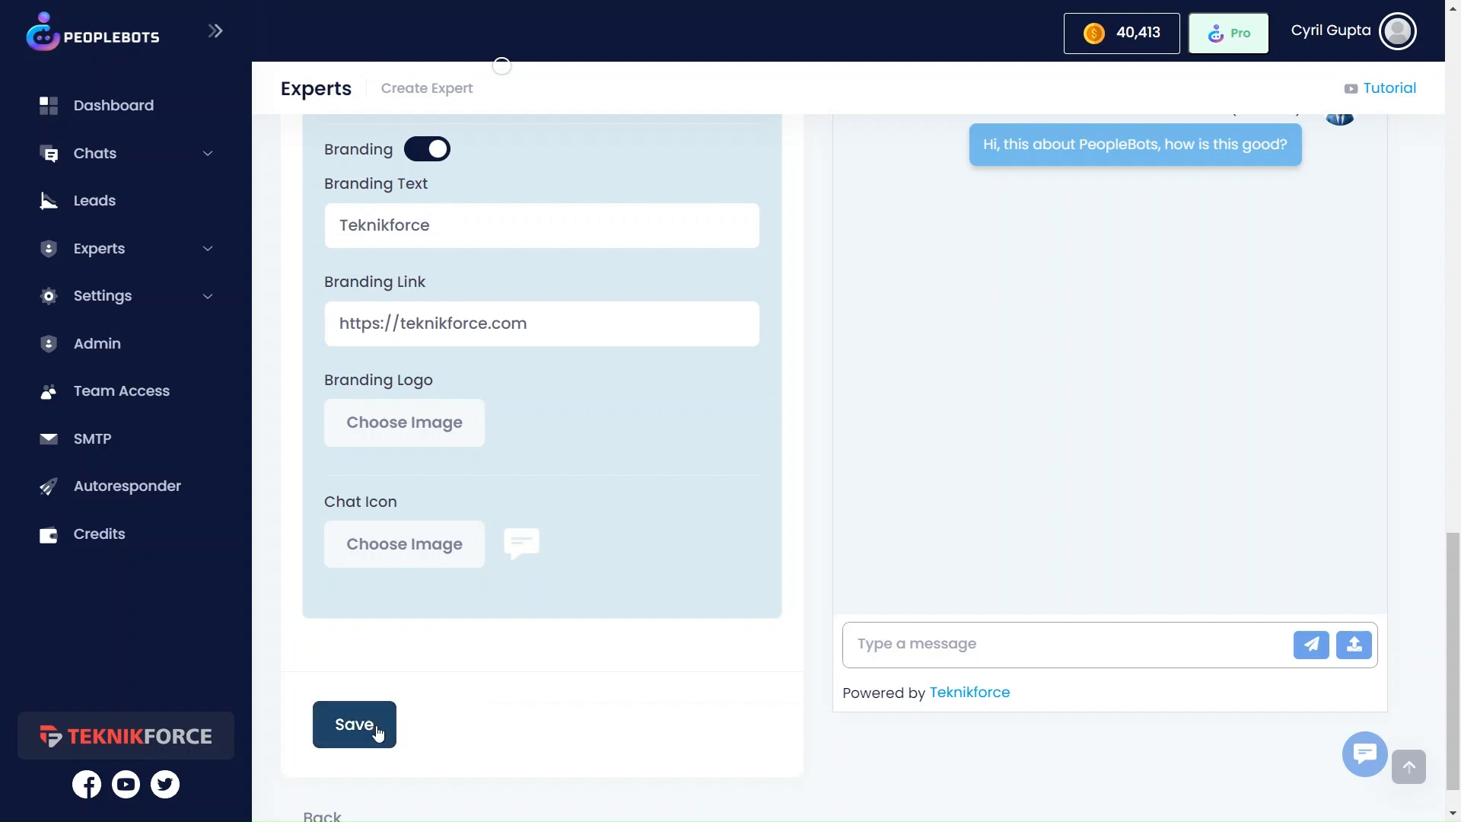
{"action": "mouse_move", "coordinate": [781, 645]}
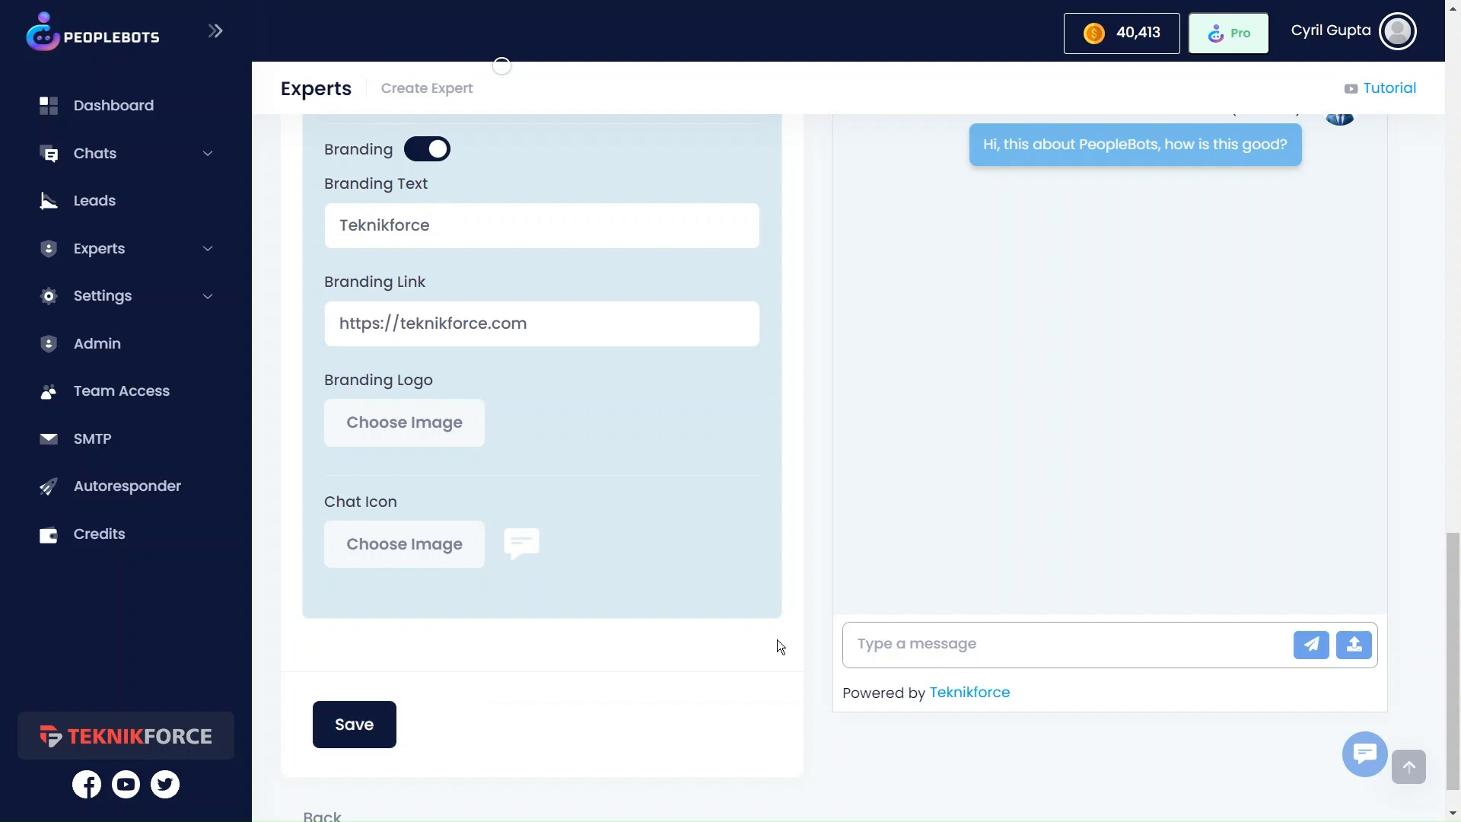
{"action": "mouse_move", "coordinate": [566, 679]}
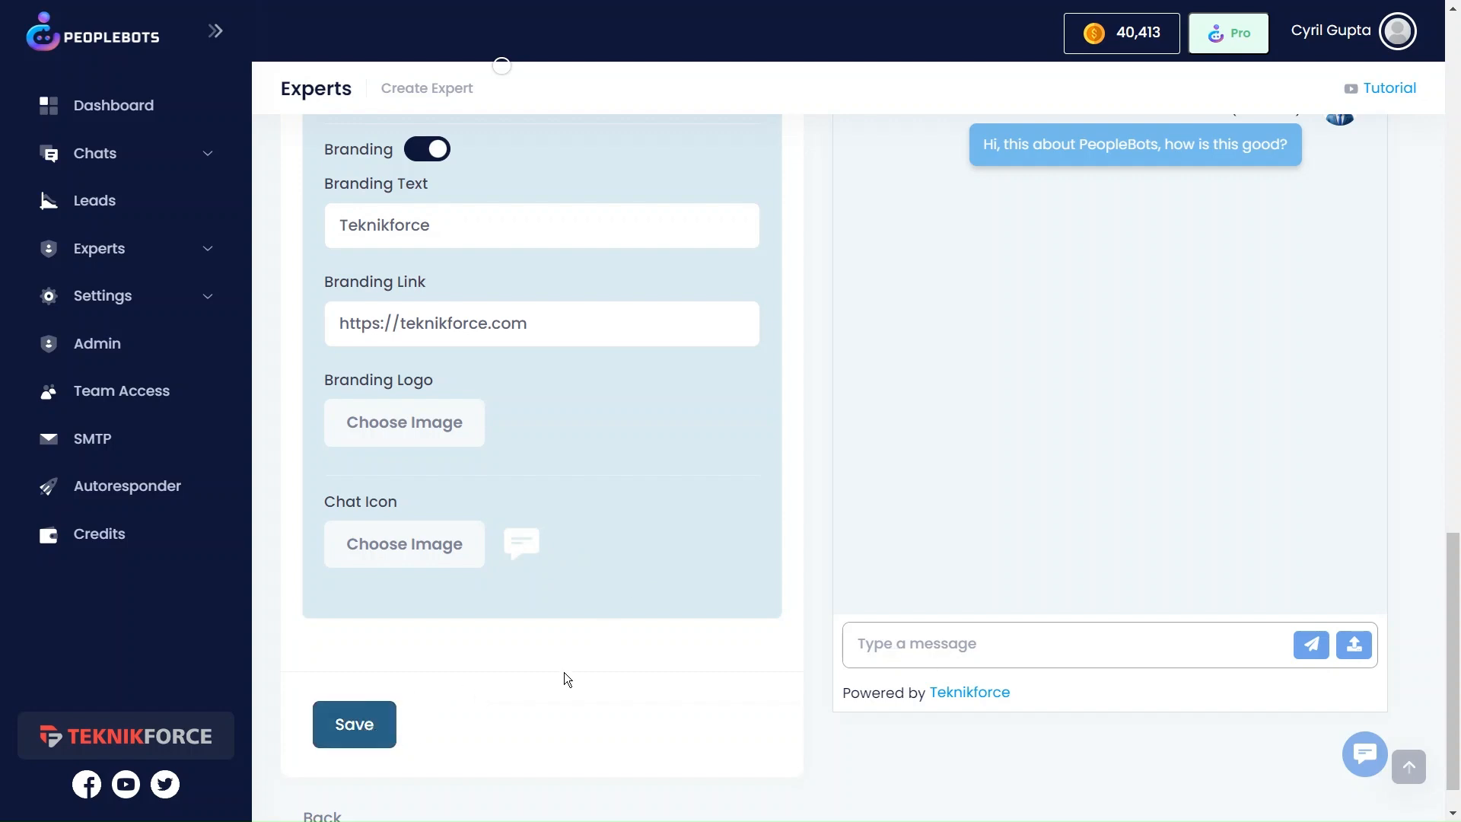
Save the sales expert so it reopens as the stored John Doe editor.
{"action": "left_click", "coordinate": [353, 724]}
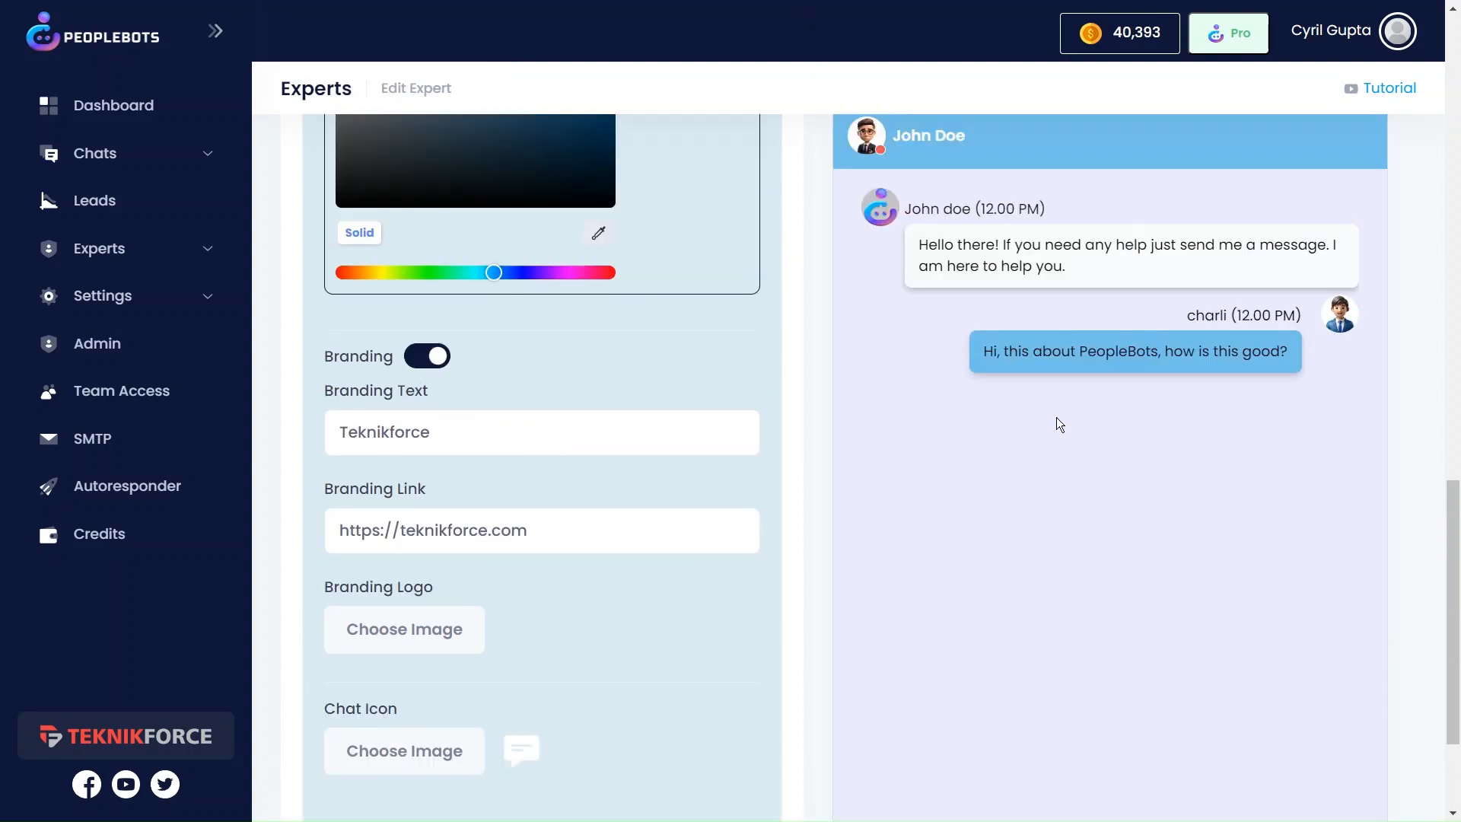
{"action": "scroll", "scroll_direction": "down", "scroll_amount": 3}
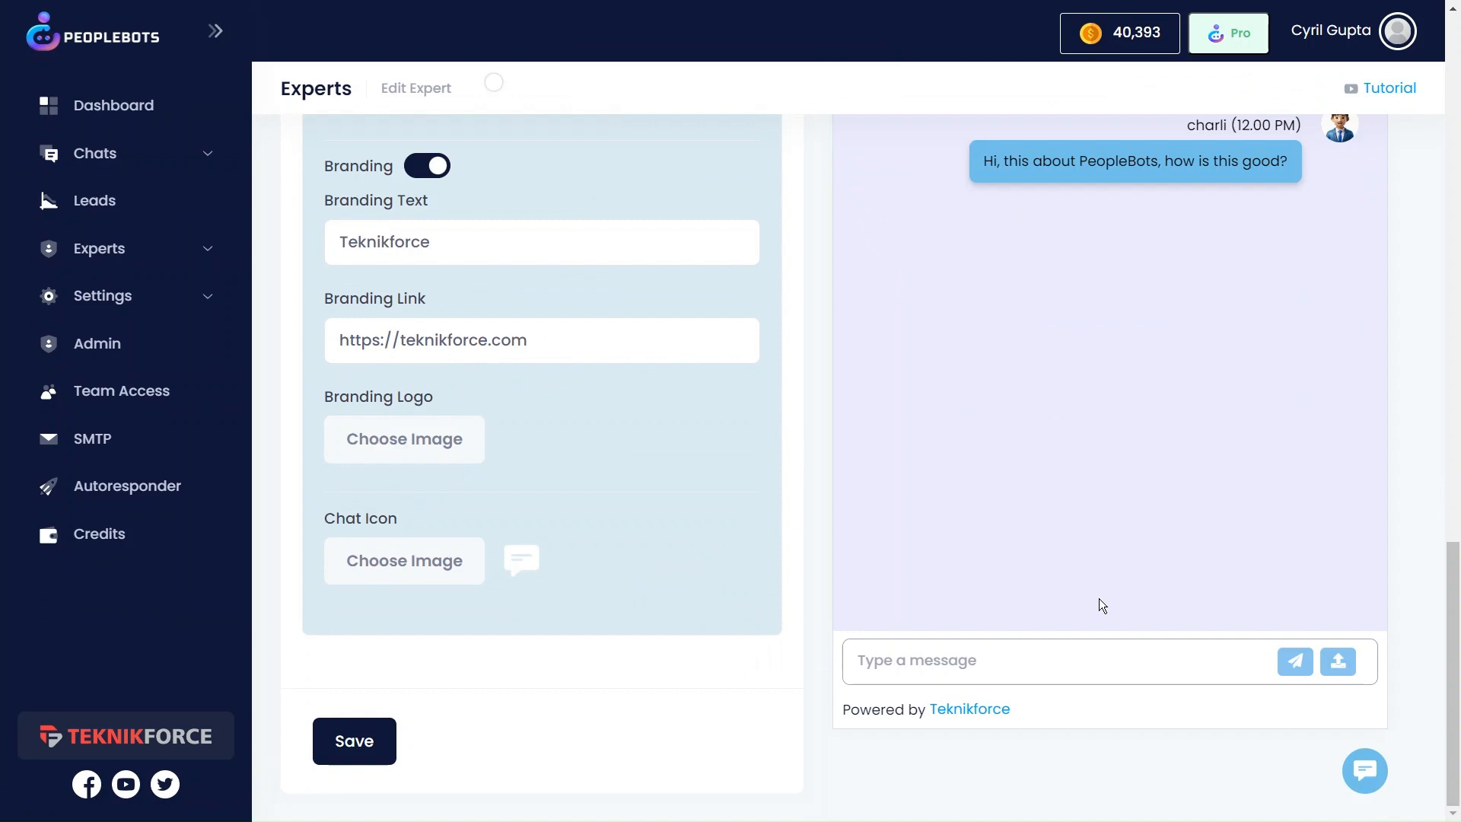
{"action": "mouse_move", "coordinate": [1061, 576]}
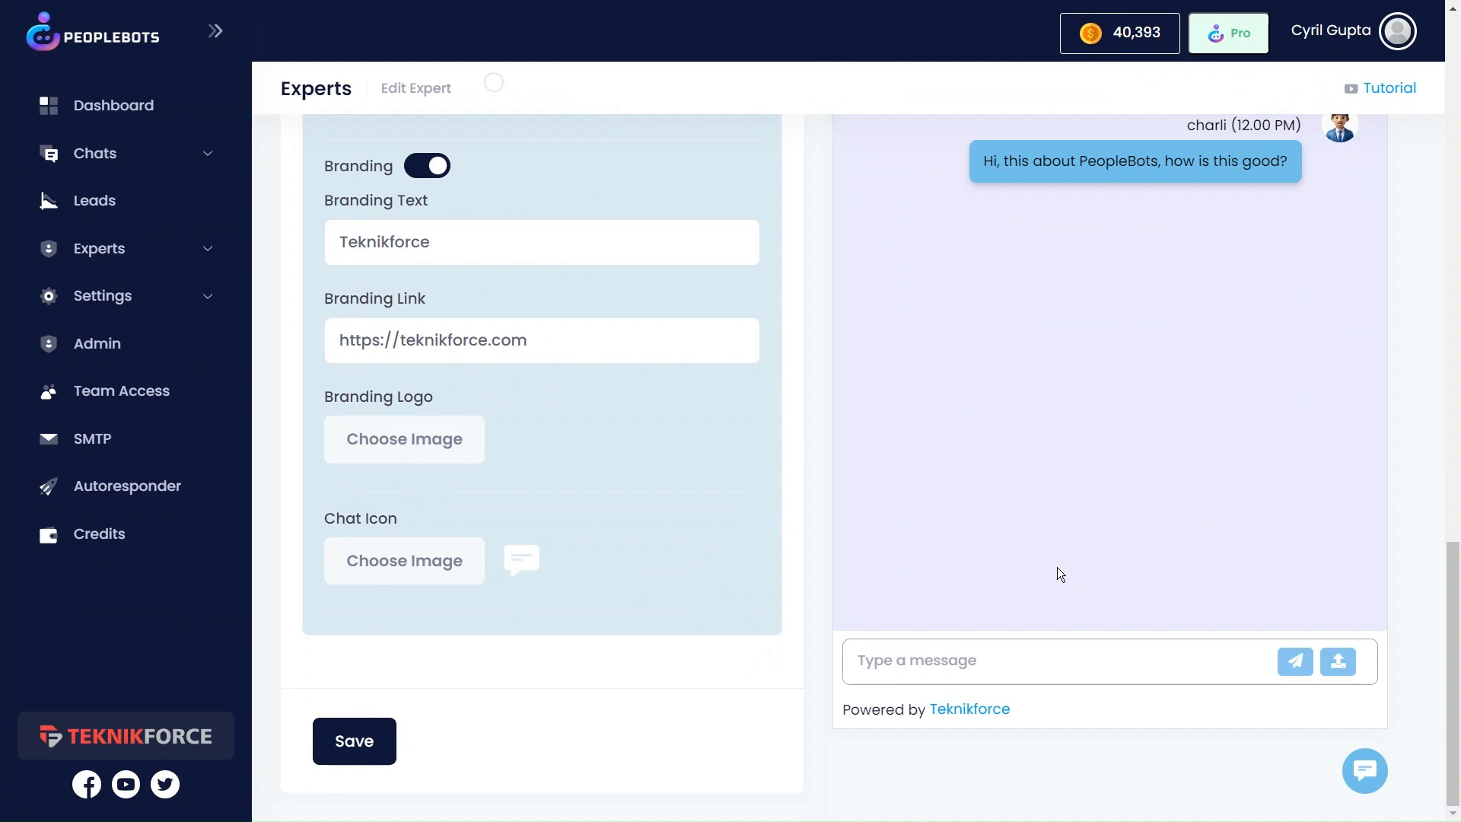